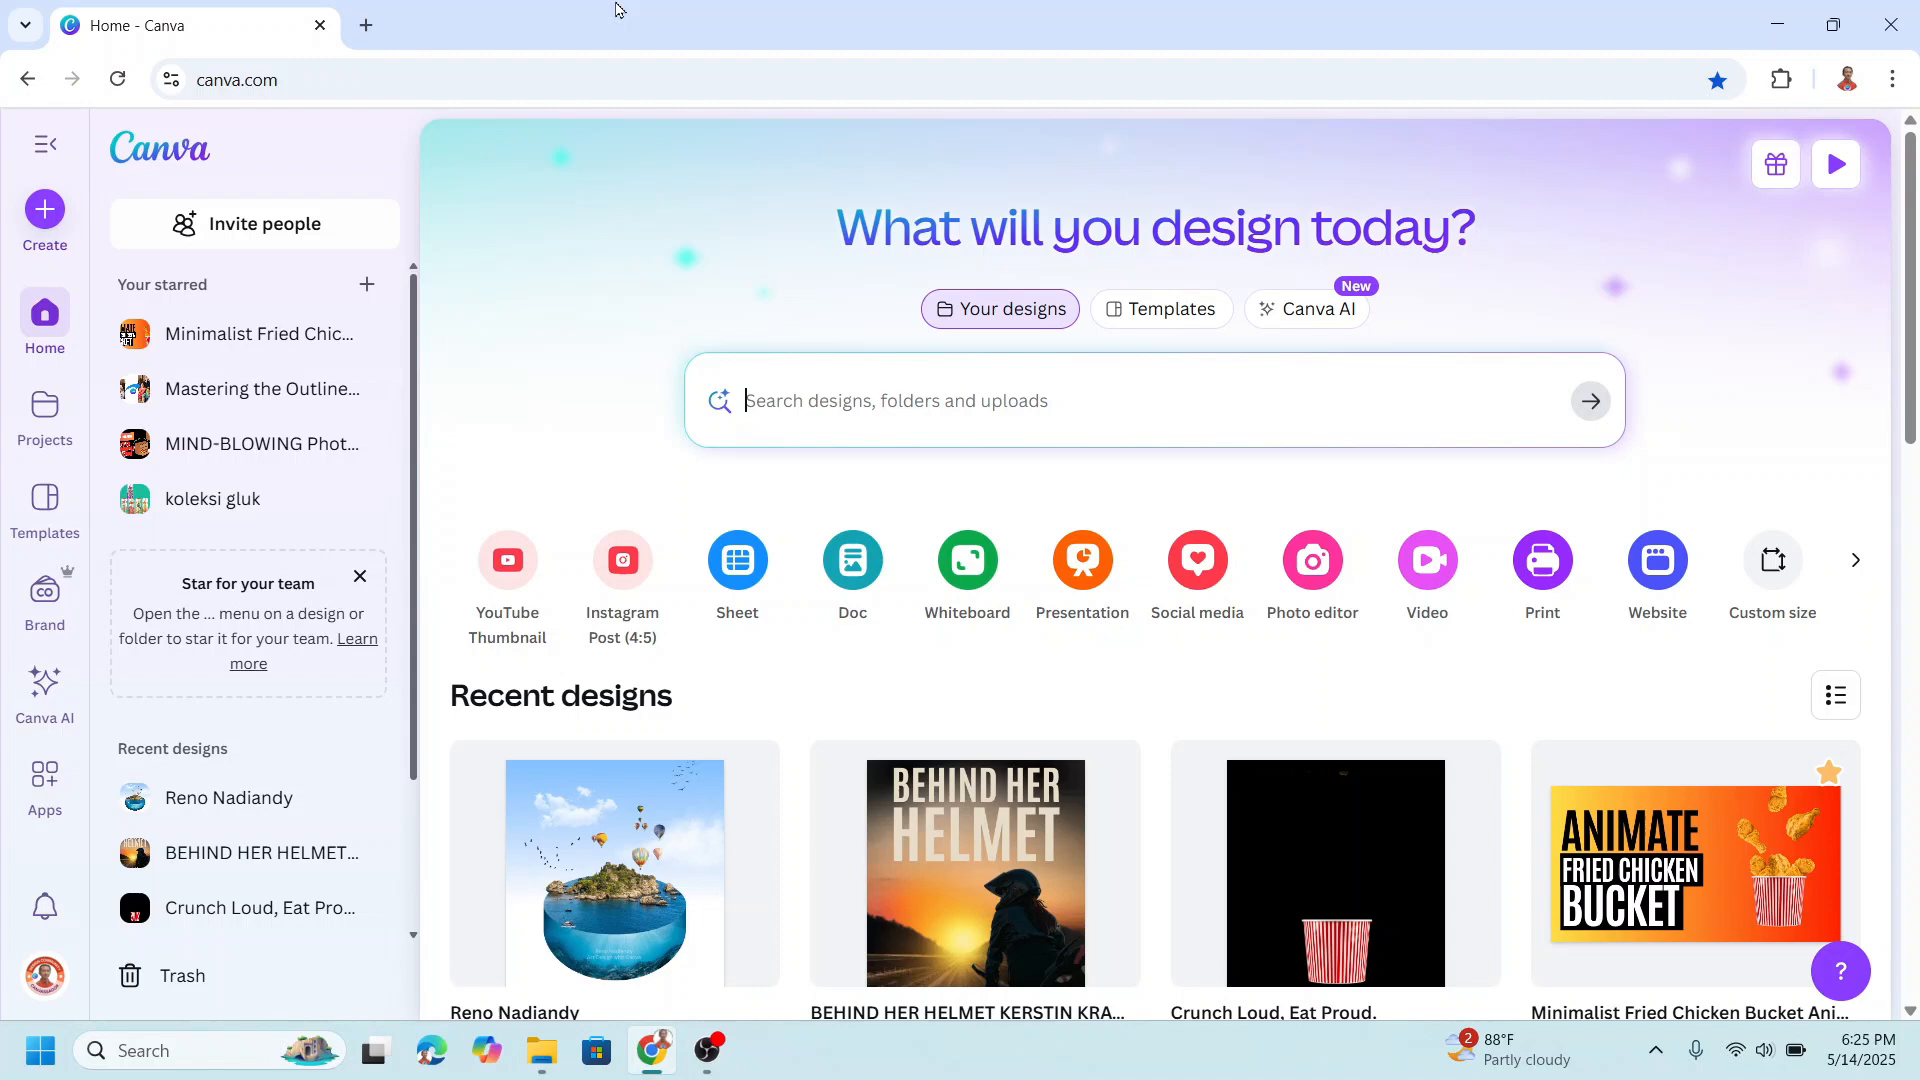
pyautogui.moveTo(622, 560)
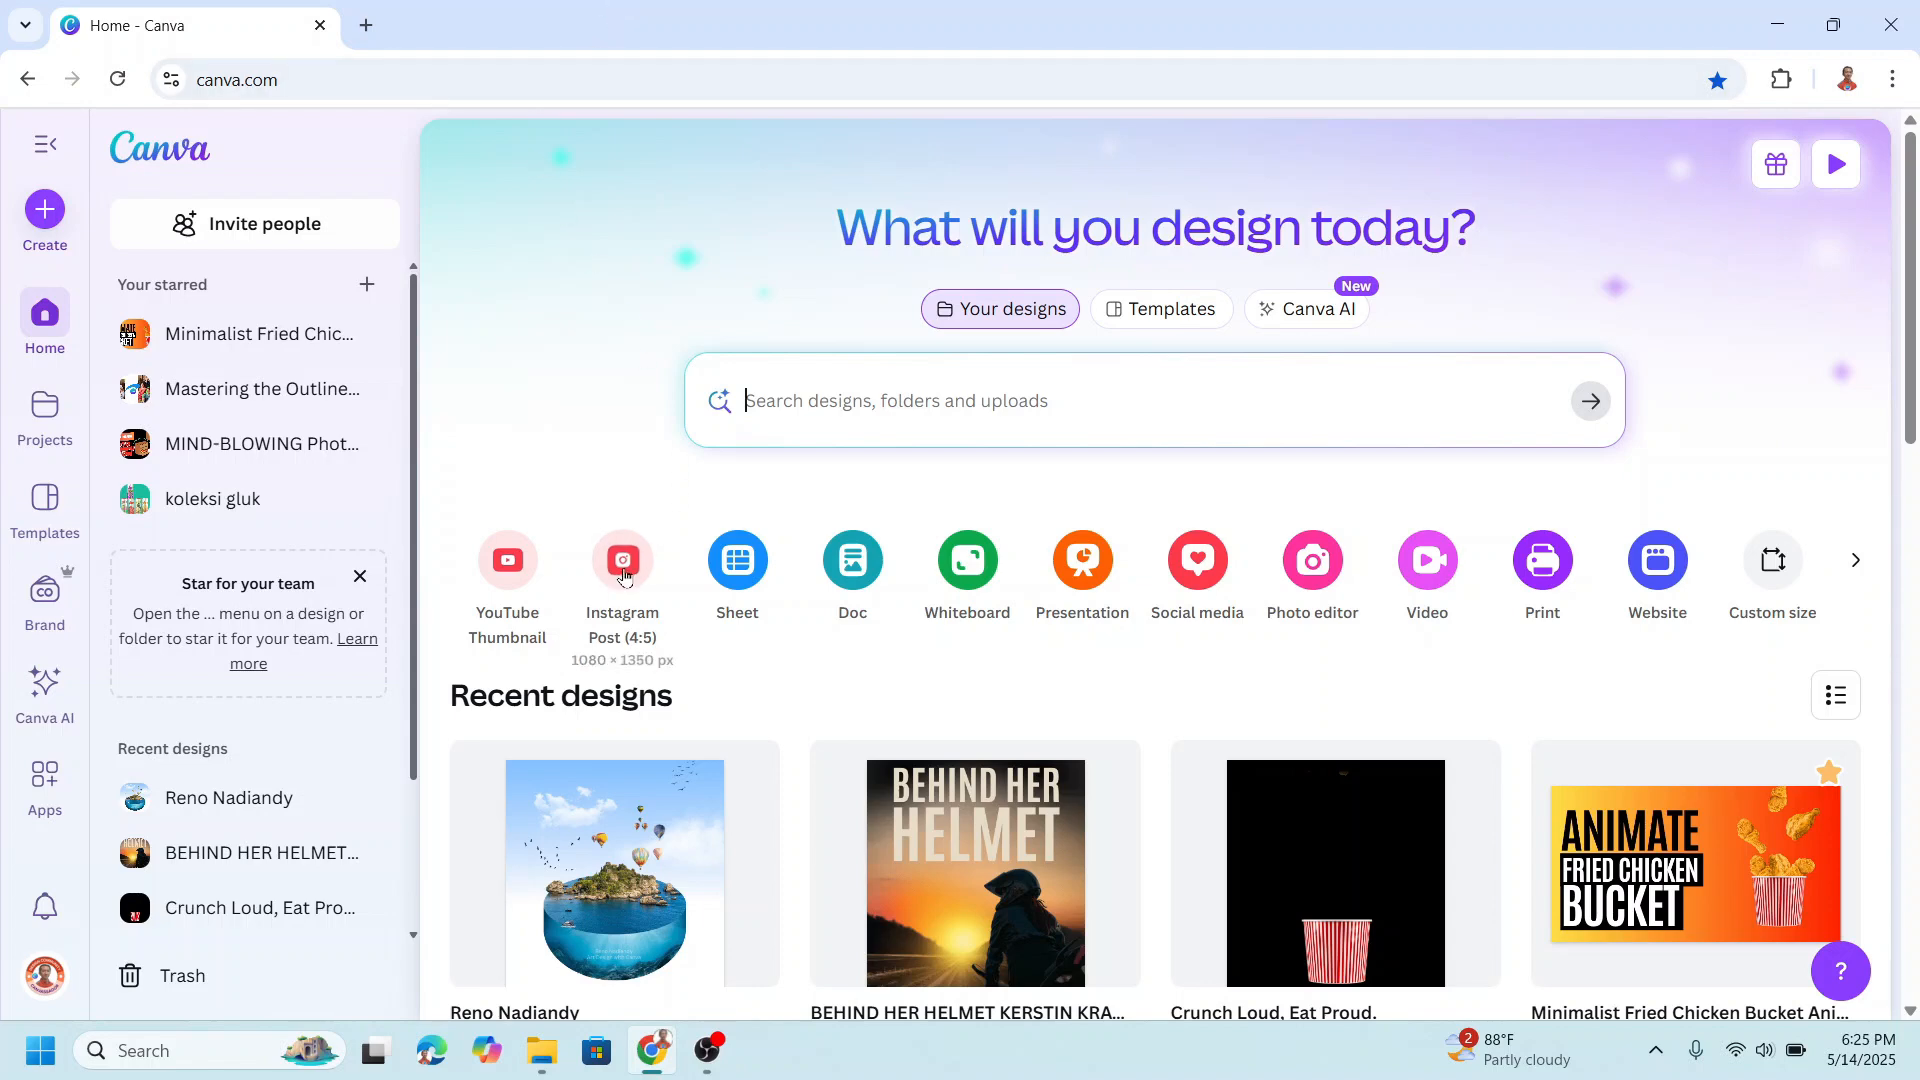
# Create a 4:5 Instagram post and give it the black-to-blue gradient background.
pyautogui.click(621, 560)
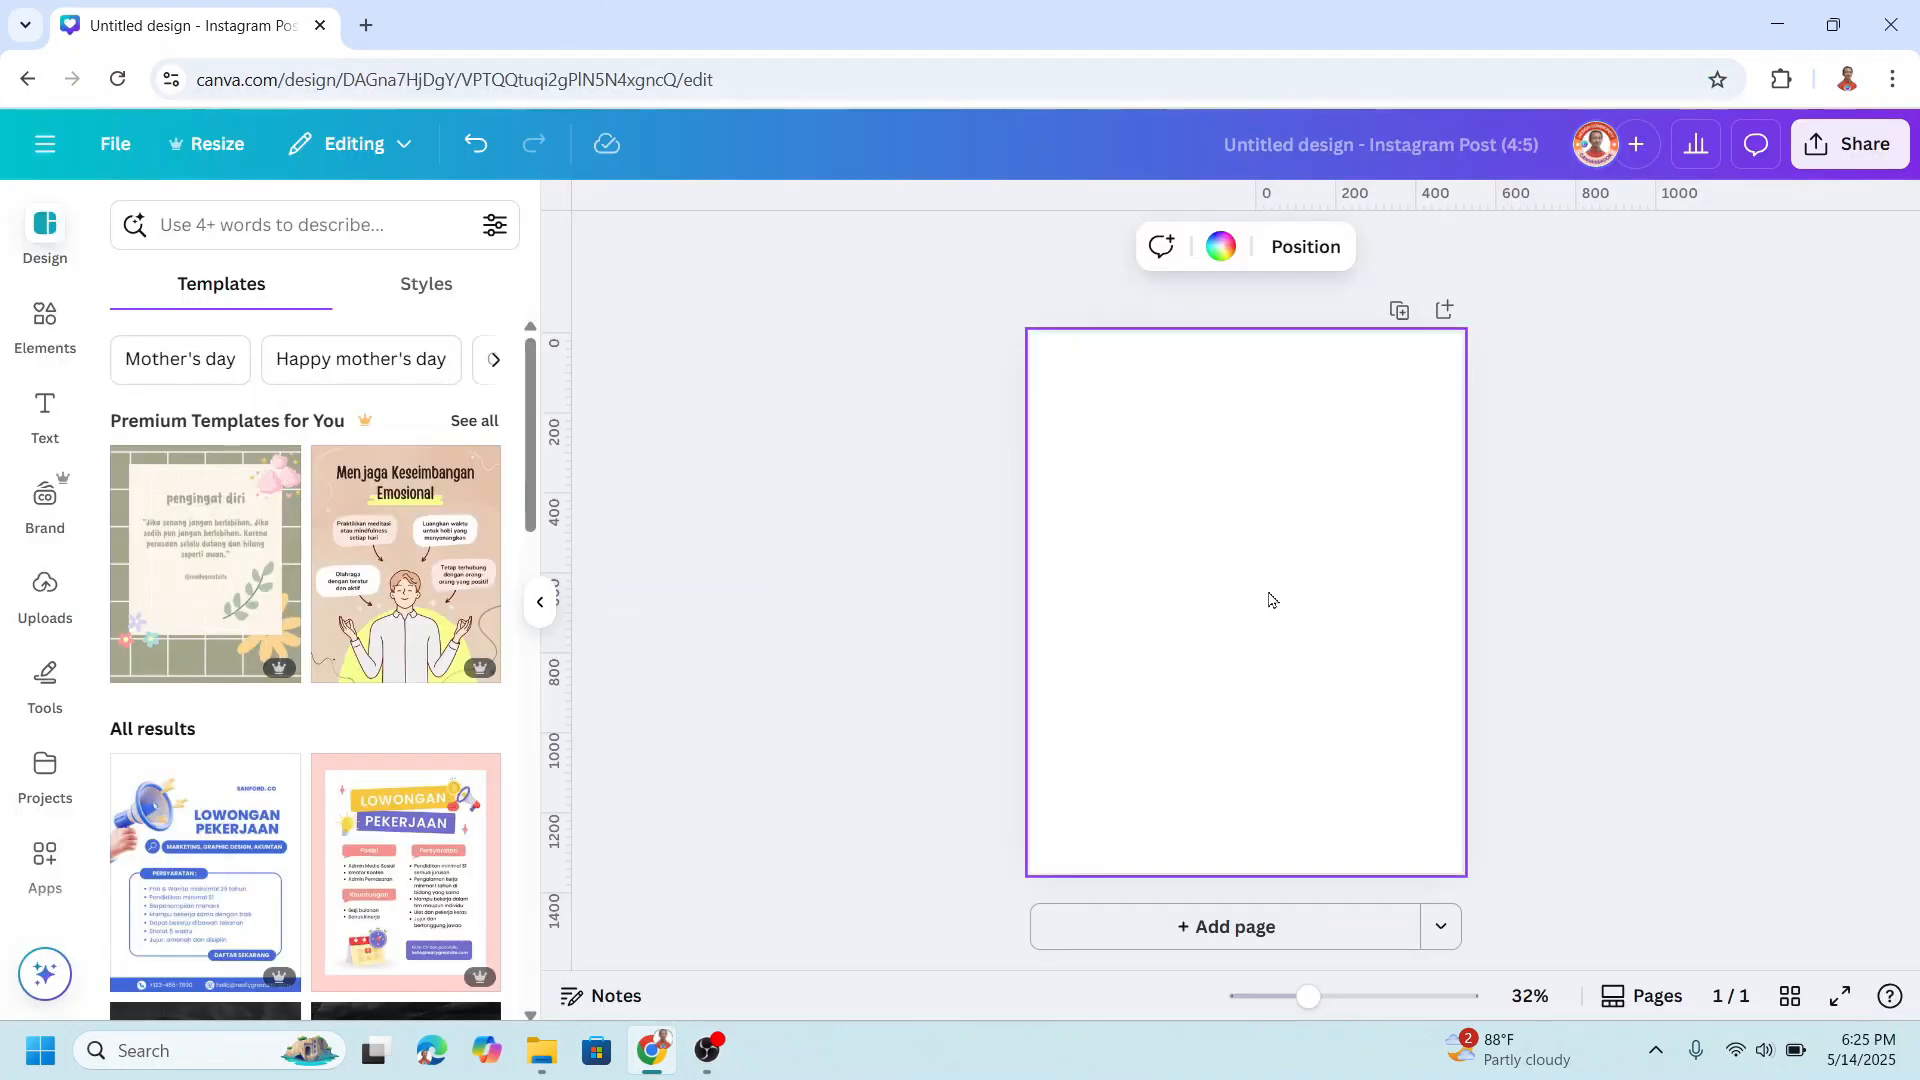
pyautogui.click(1220, 246)
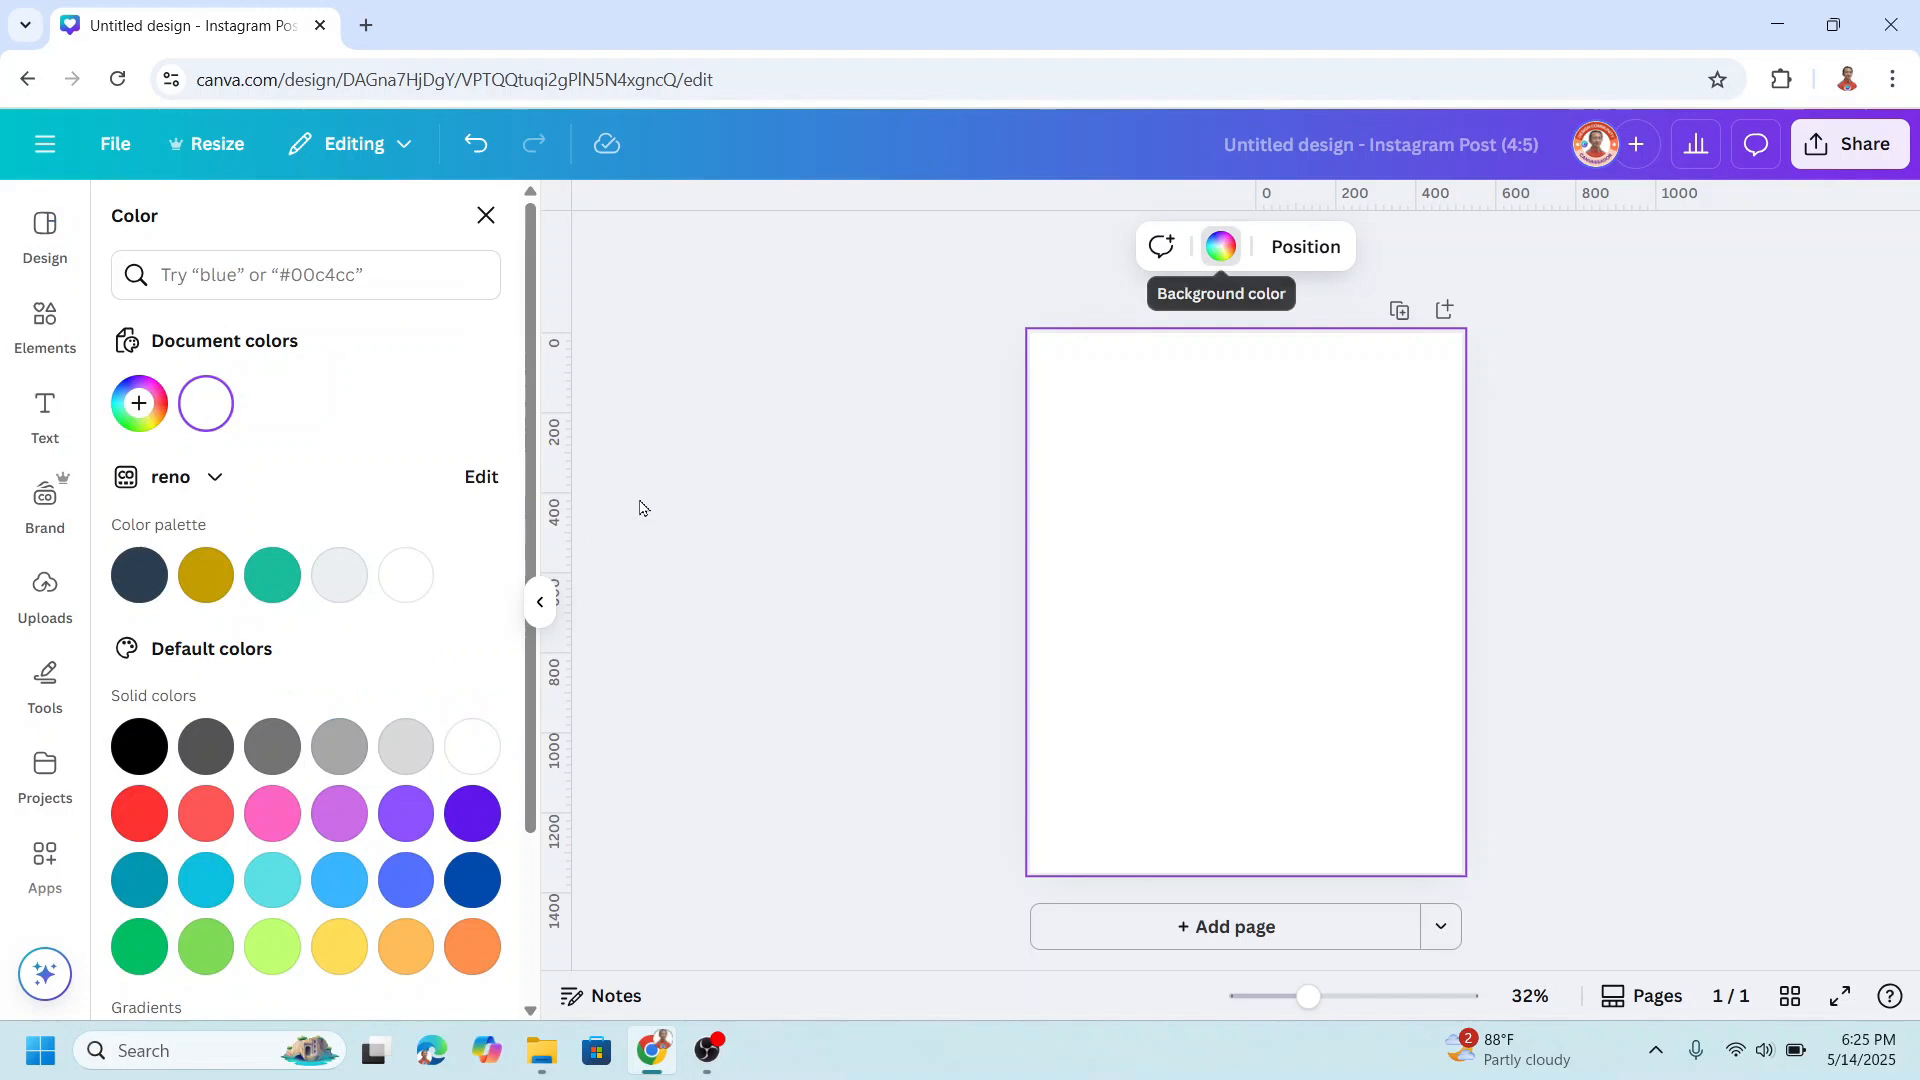
pyautogui.scroll(-3)
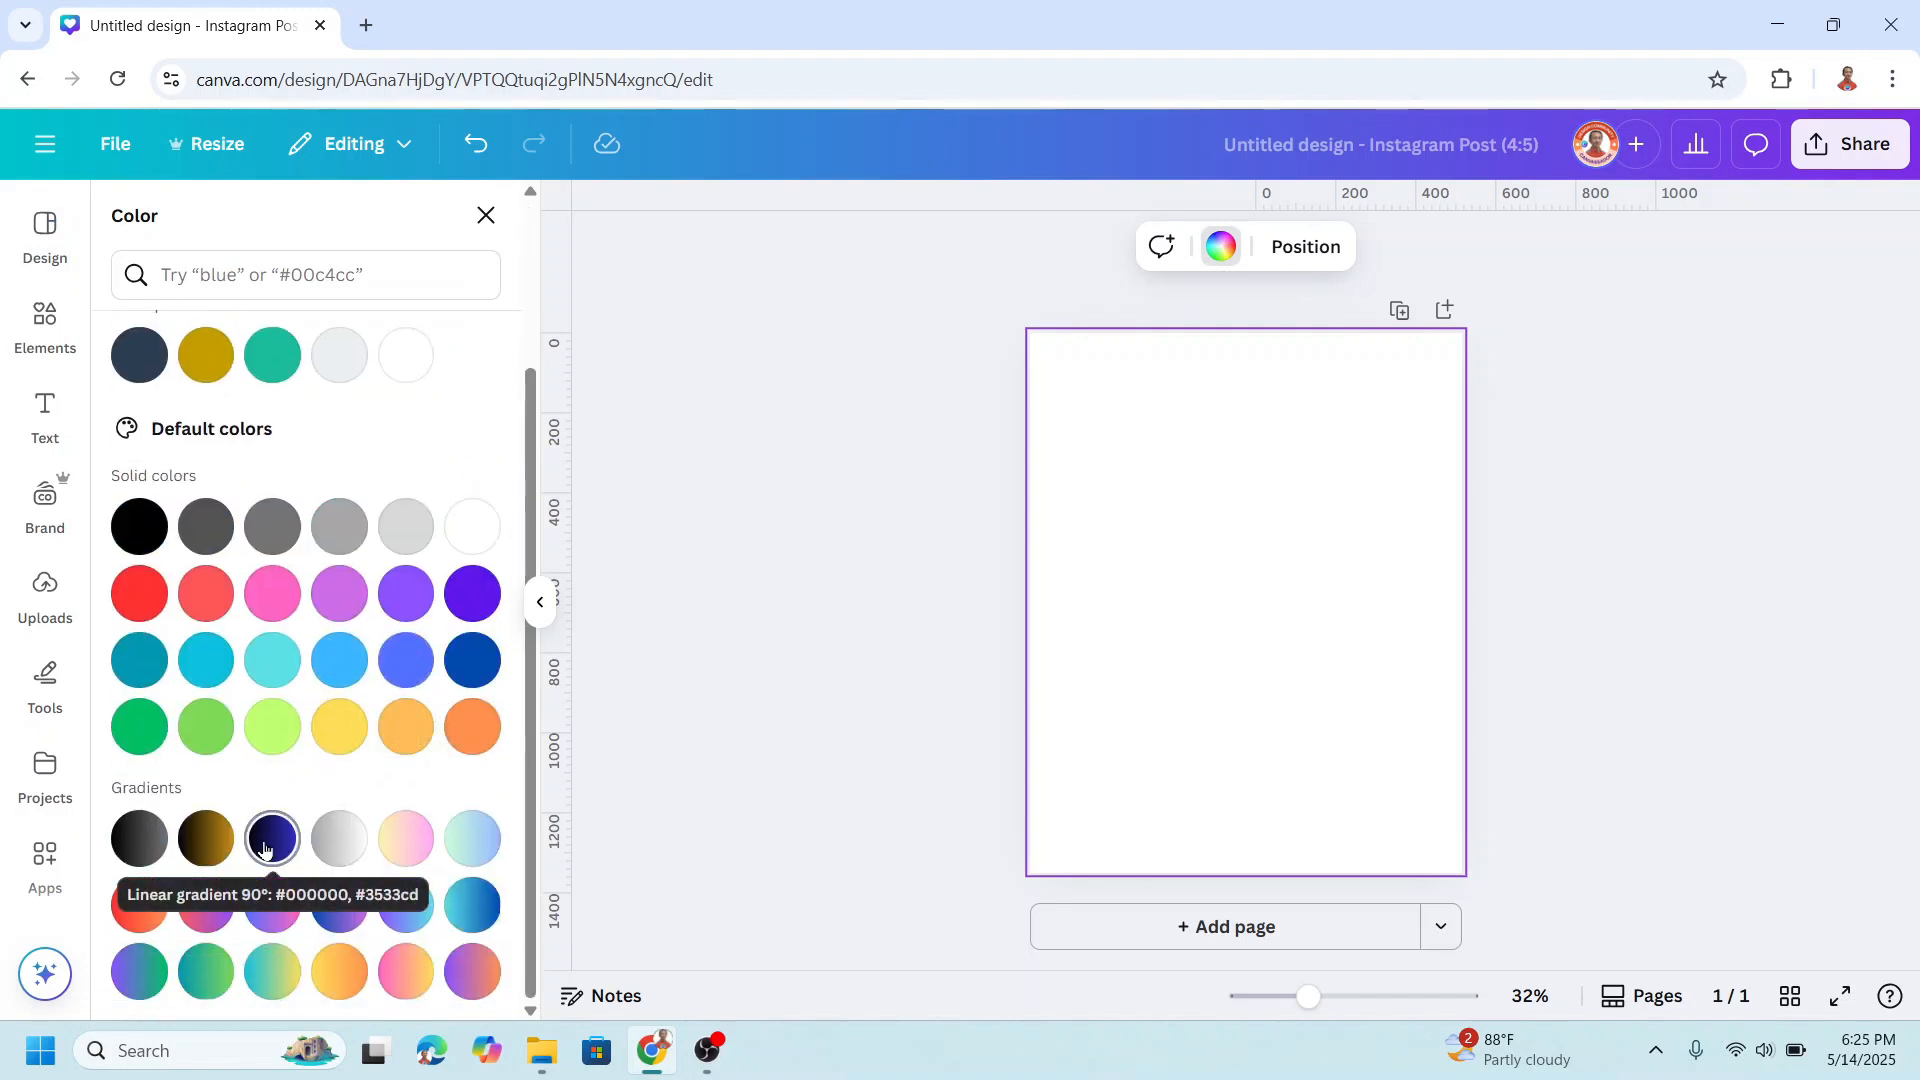
pyautogui.click(270, 840)
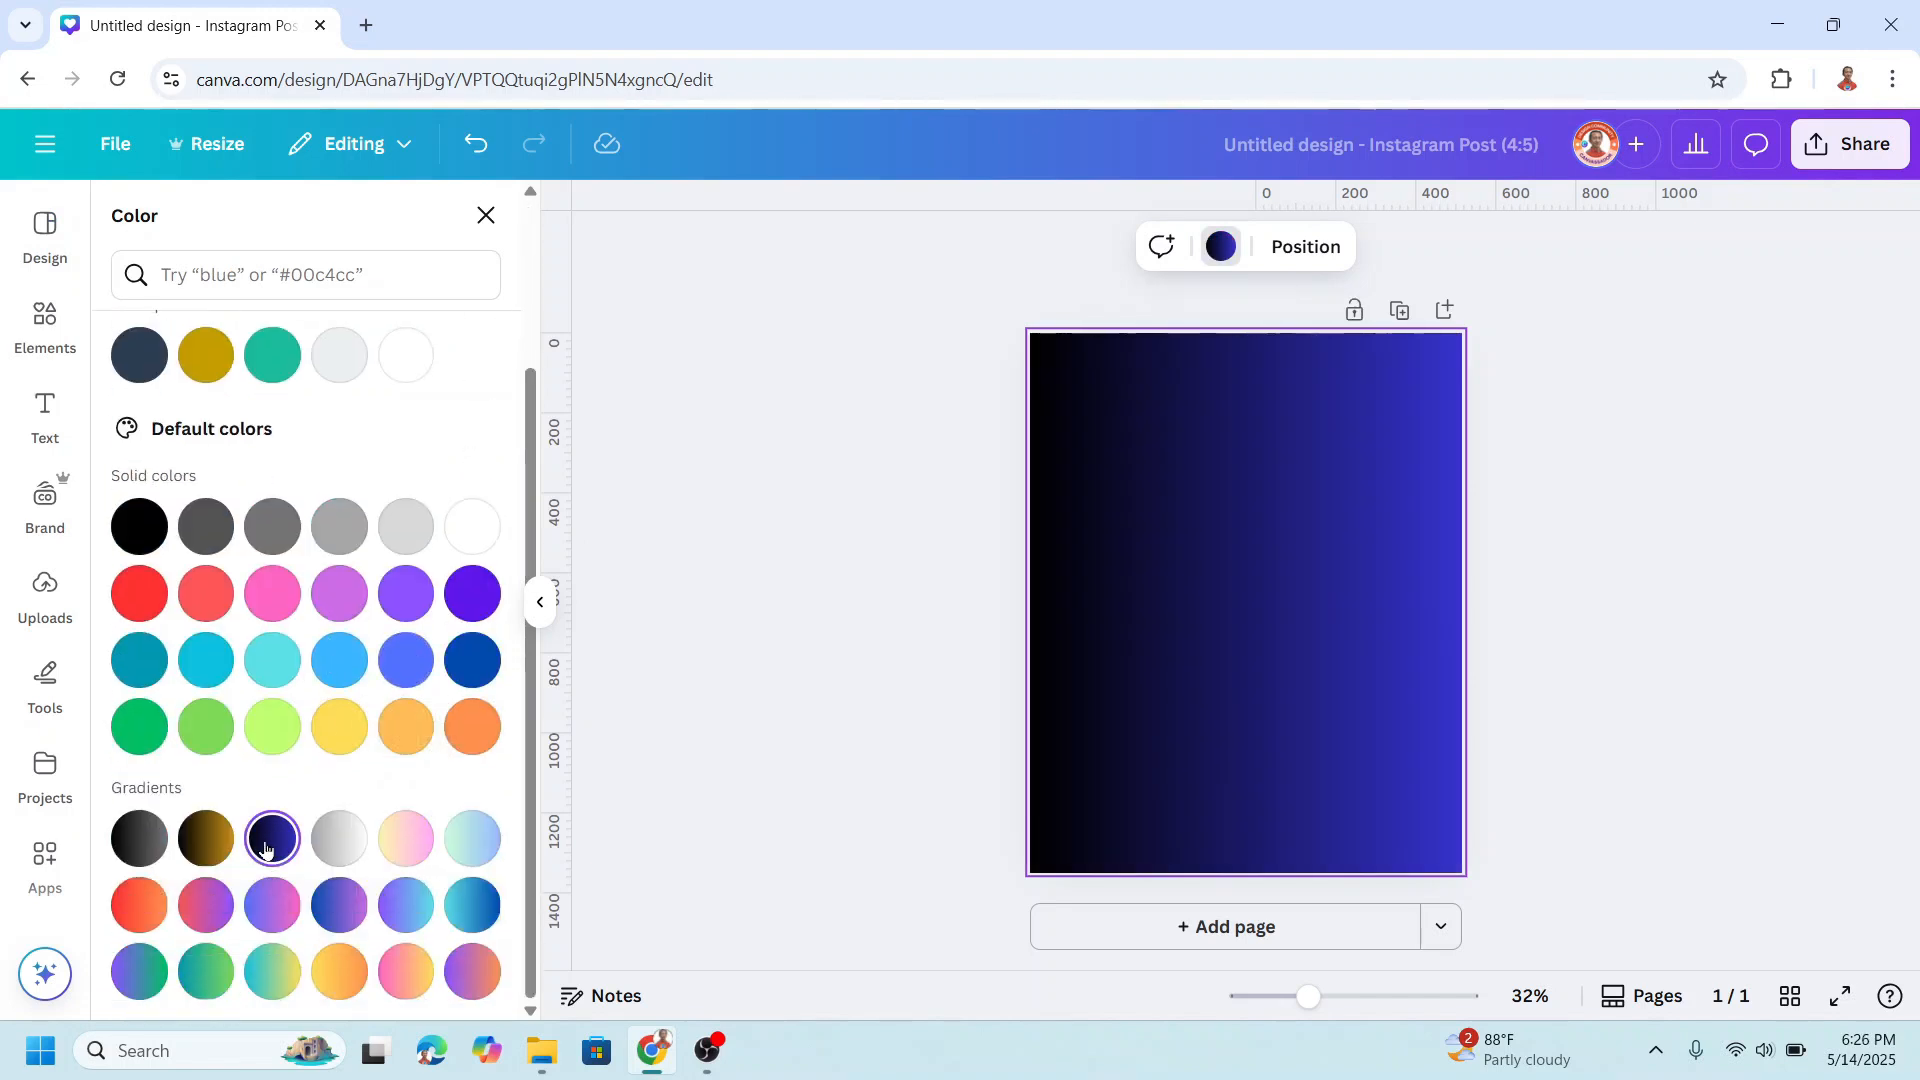
# Flip the gradient direction so blue runs from the left to black on the right.
pyautogui.scroll(3)
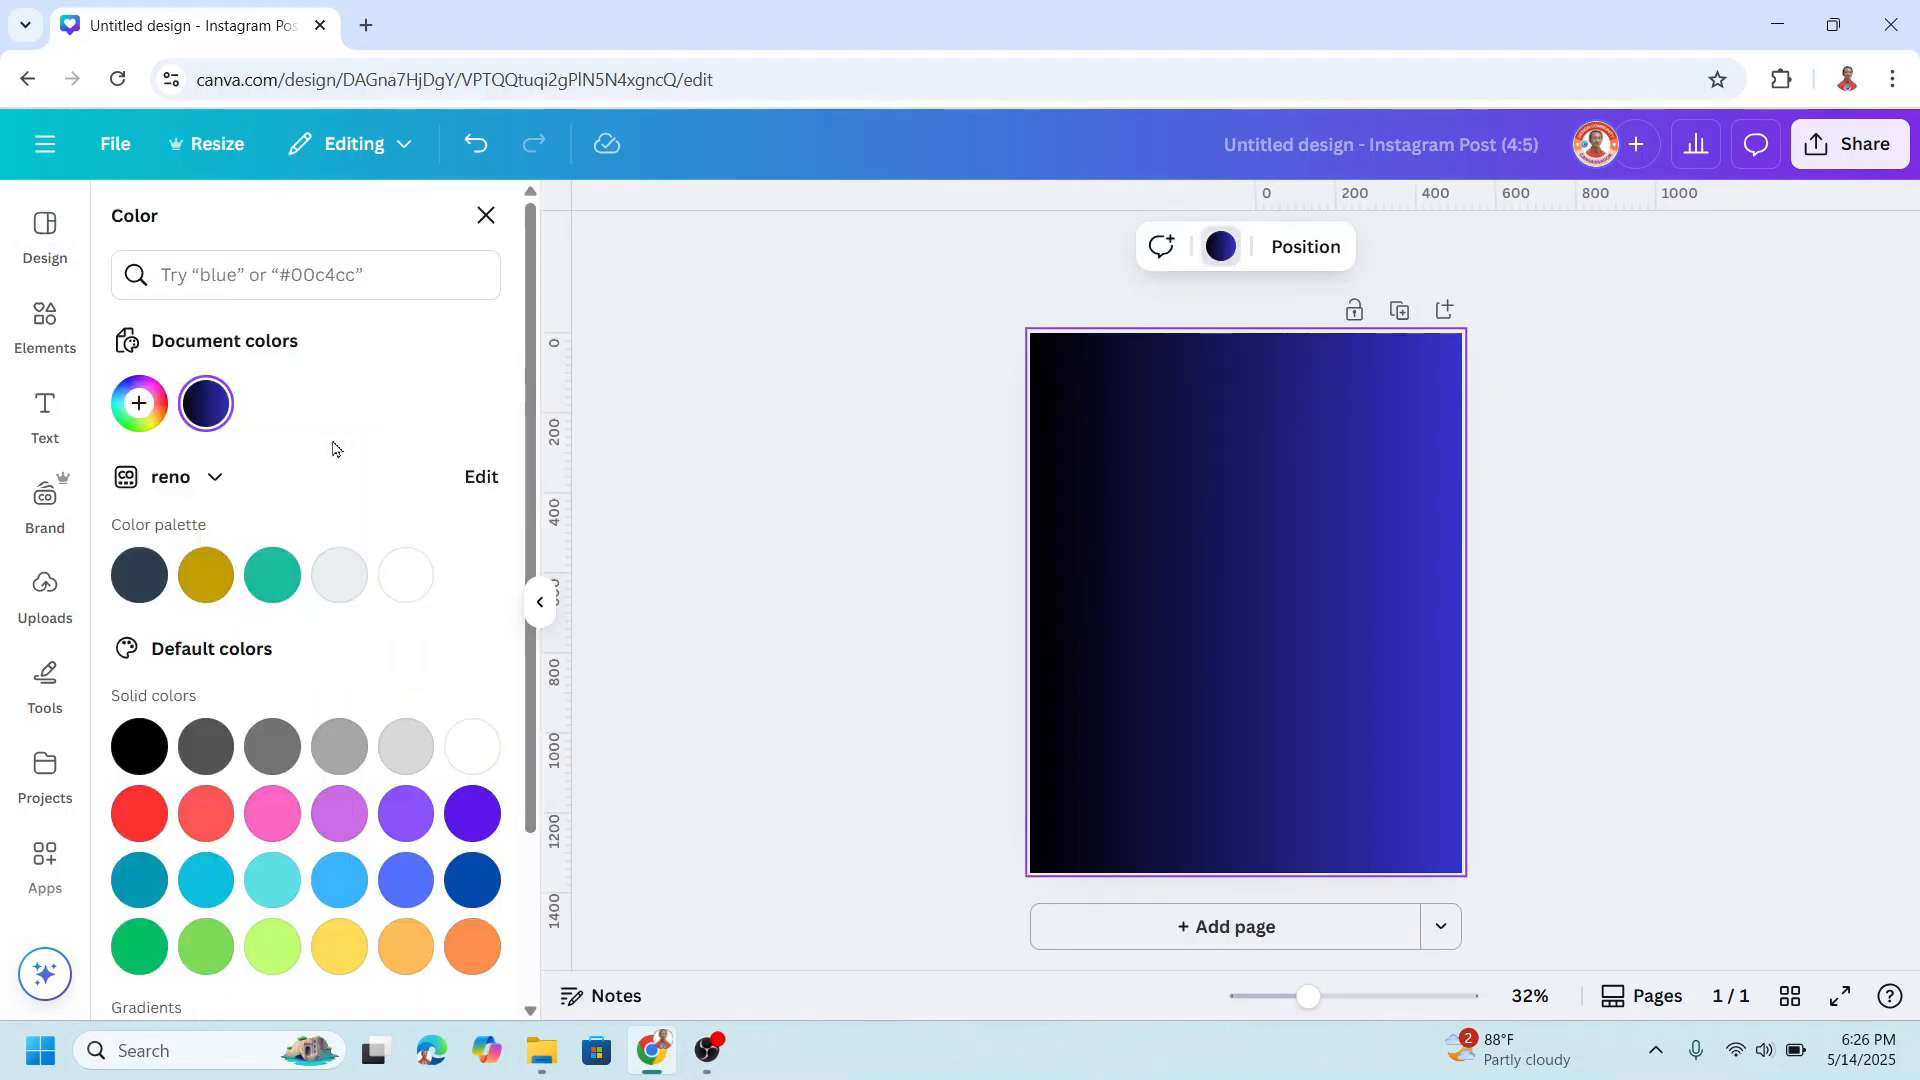
pyautogui.click(203, 402)
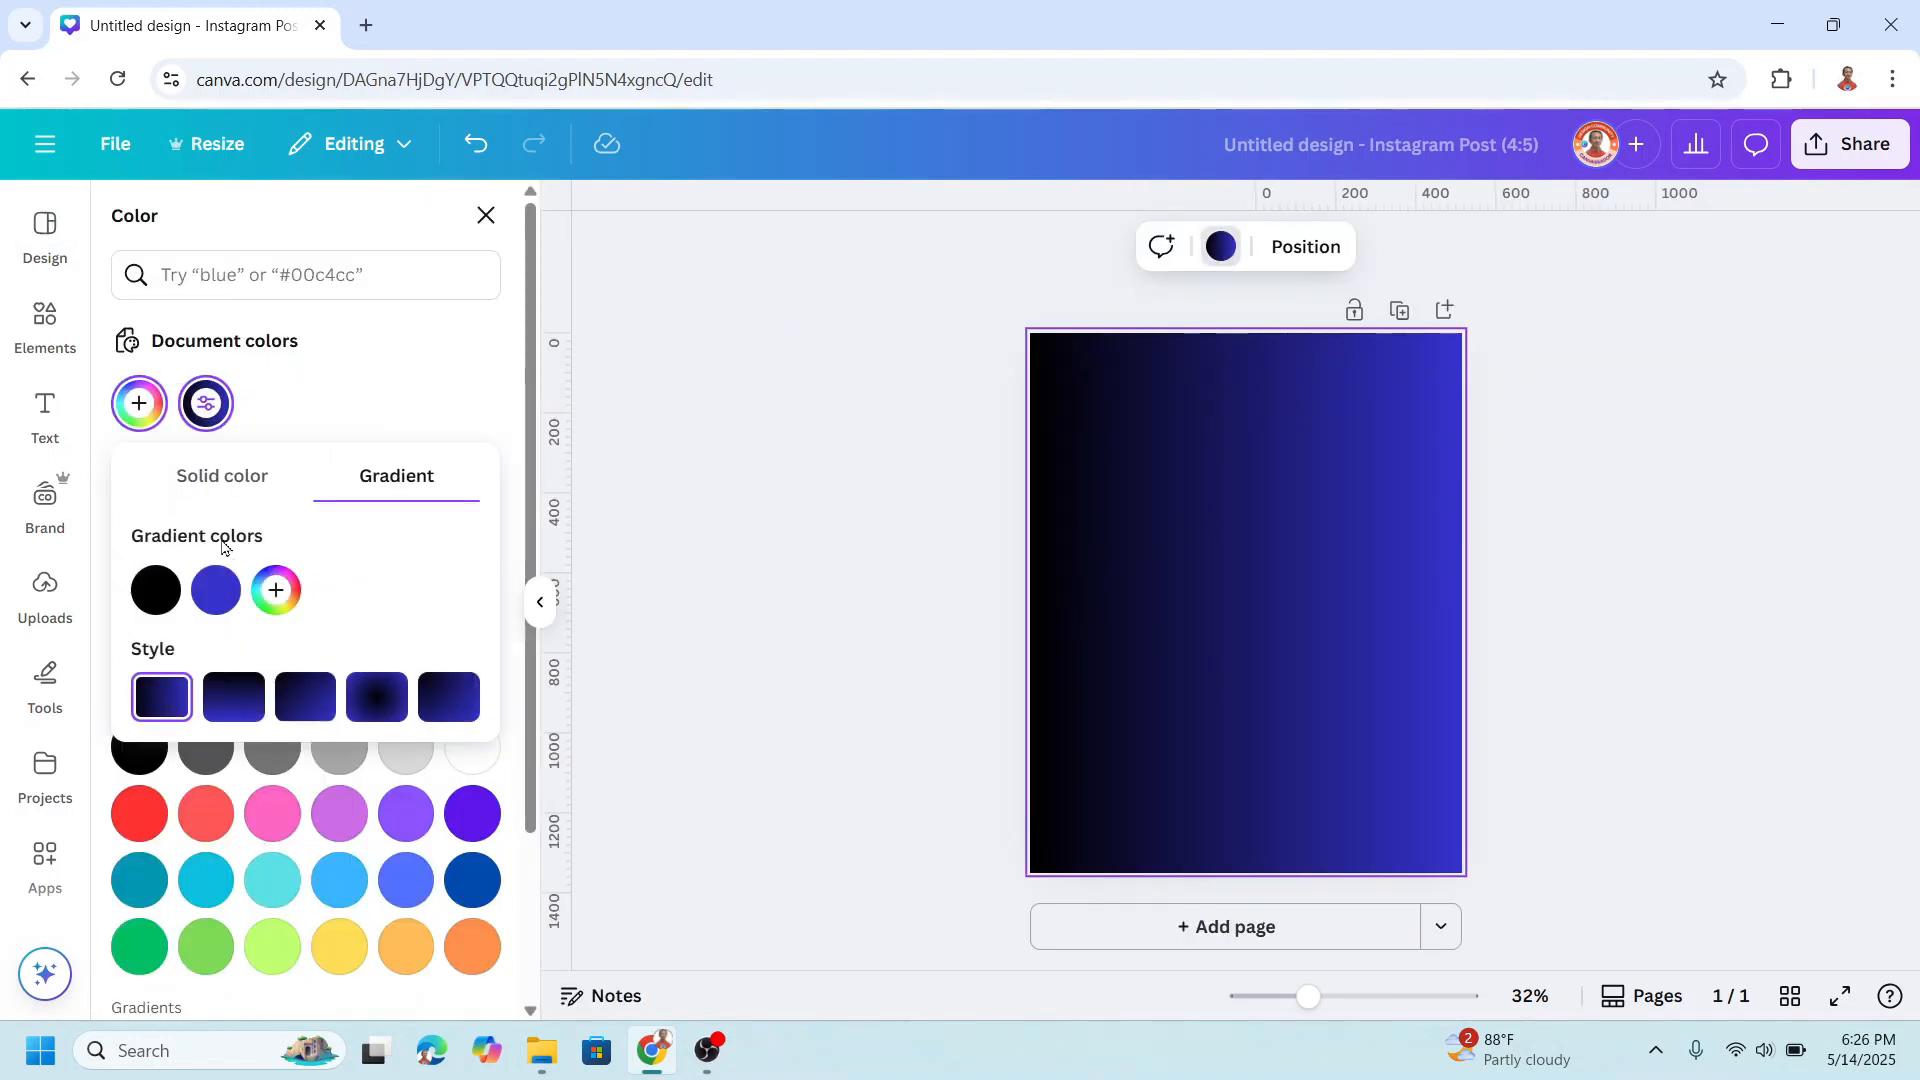
pyautogui.click(154, 590)
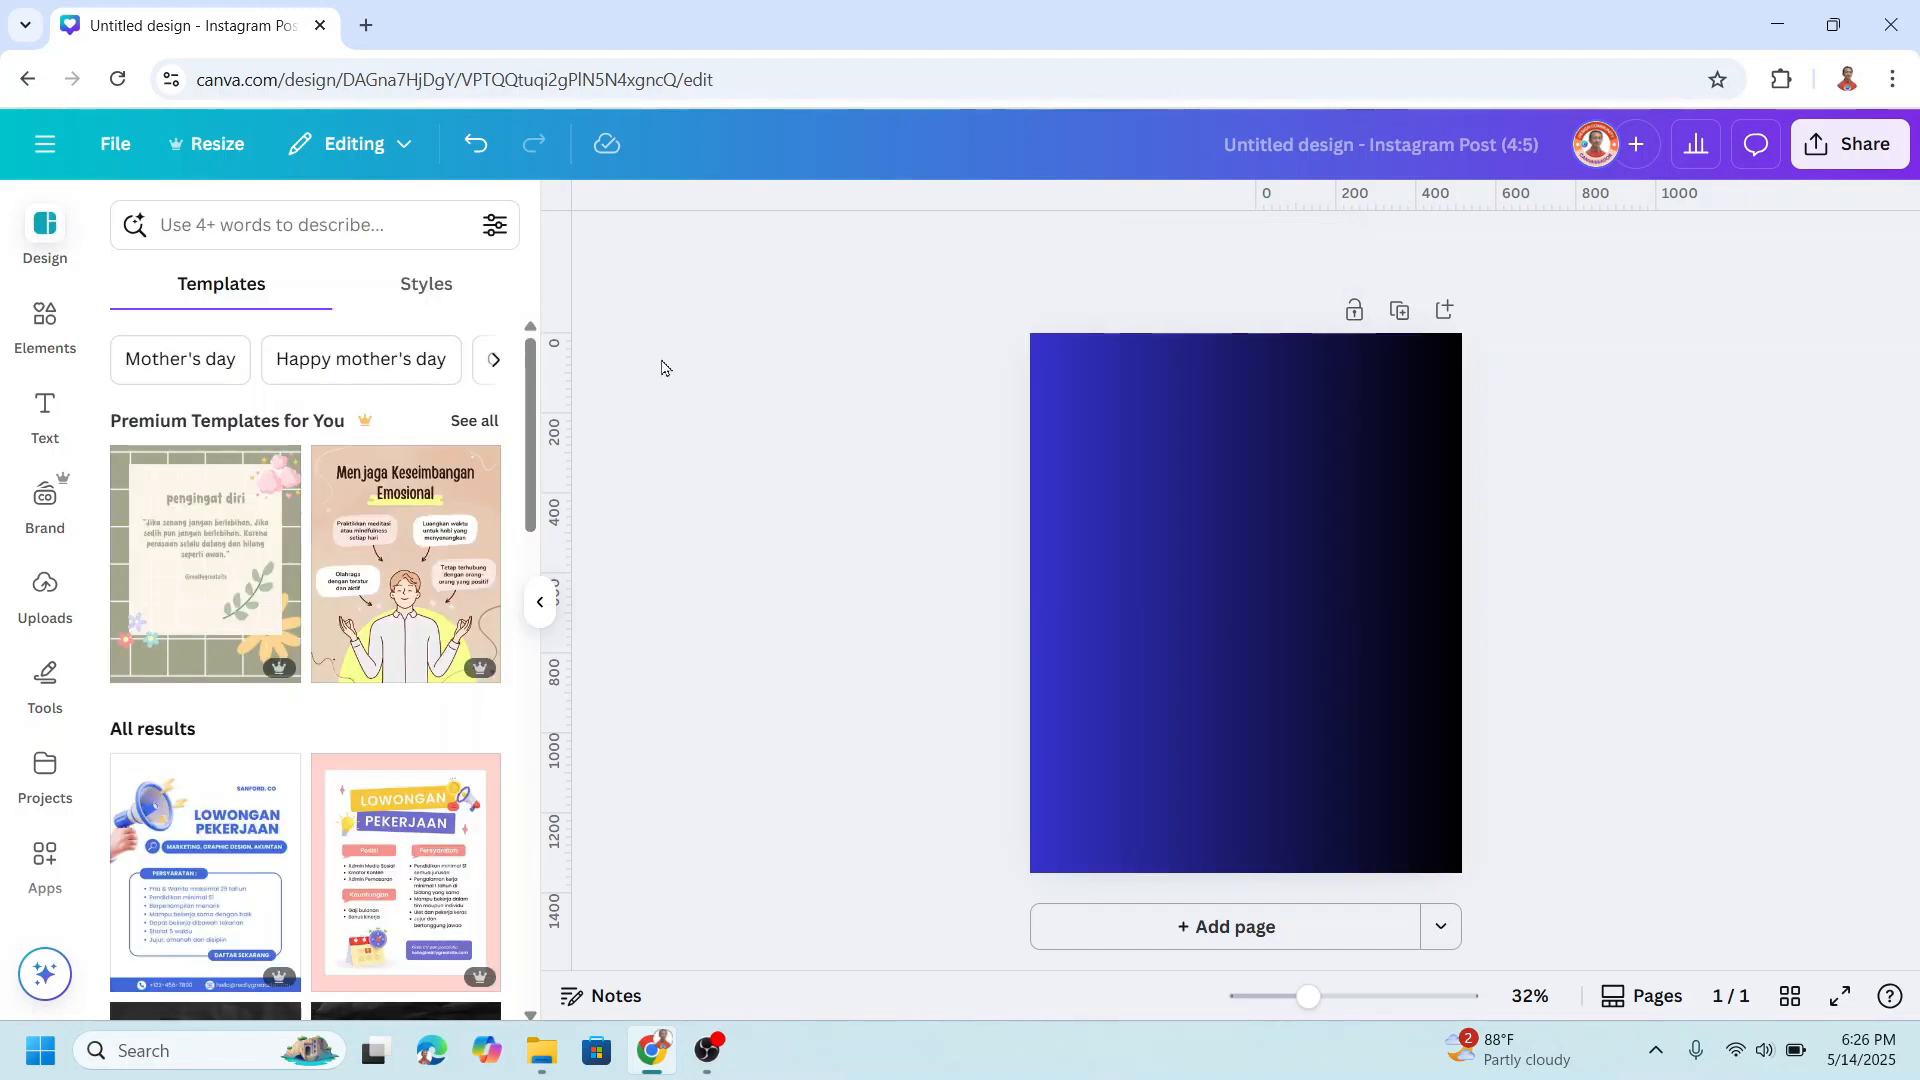
# Add the woman's profile photo and remove its background.
pyautogui.click(44, 322)
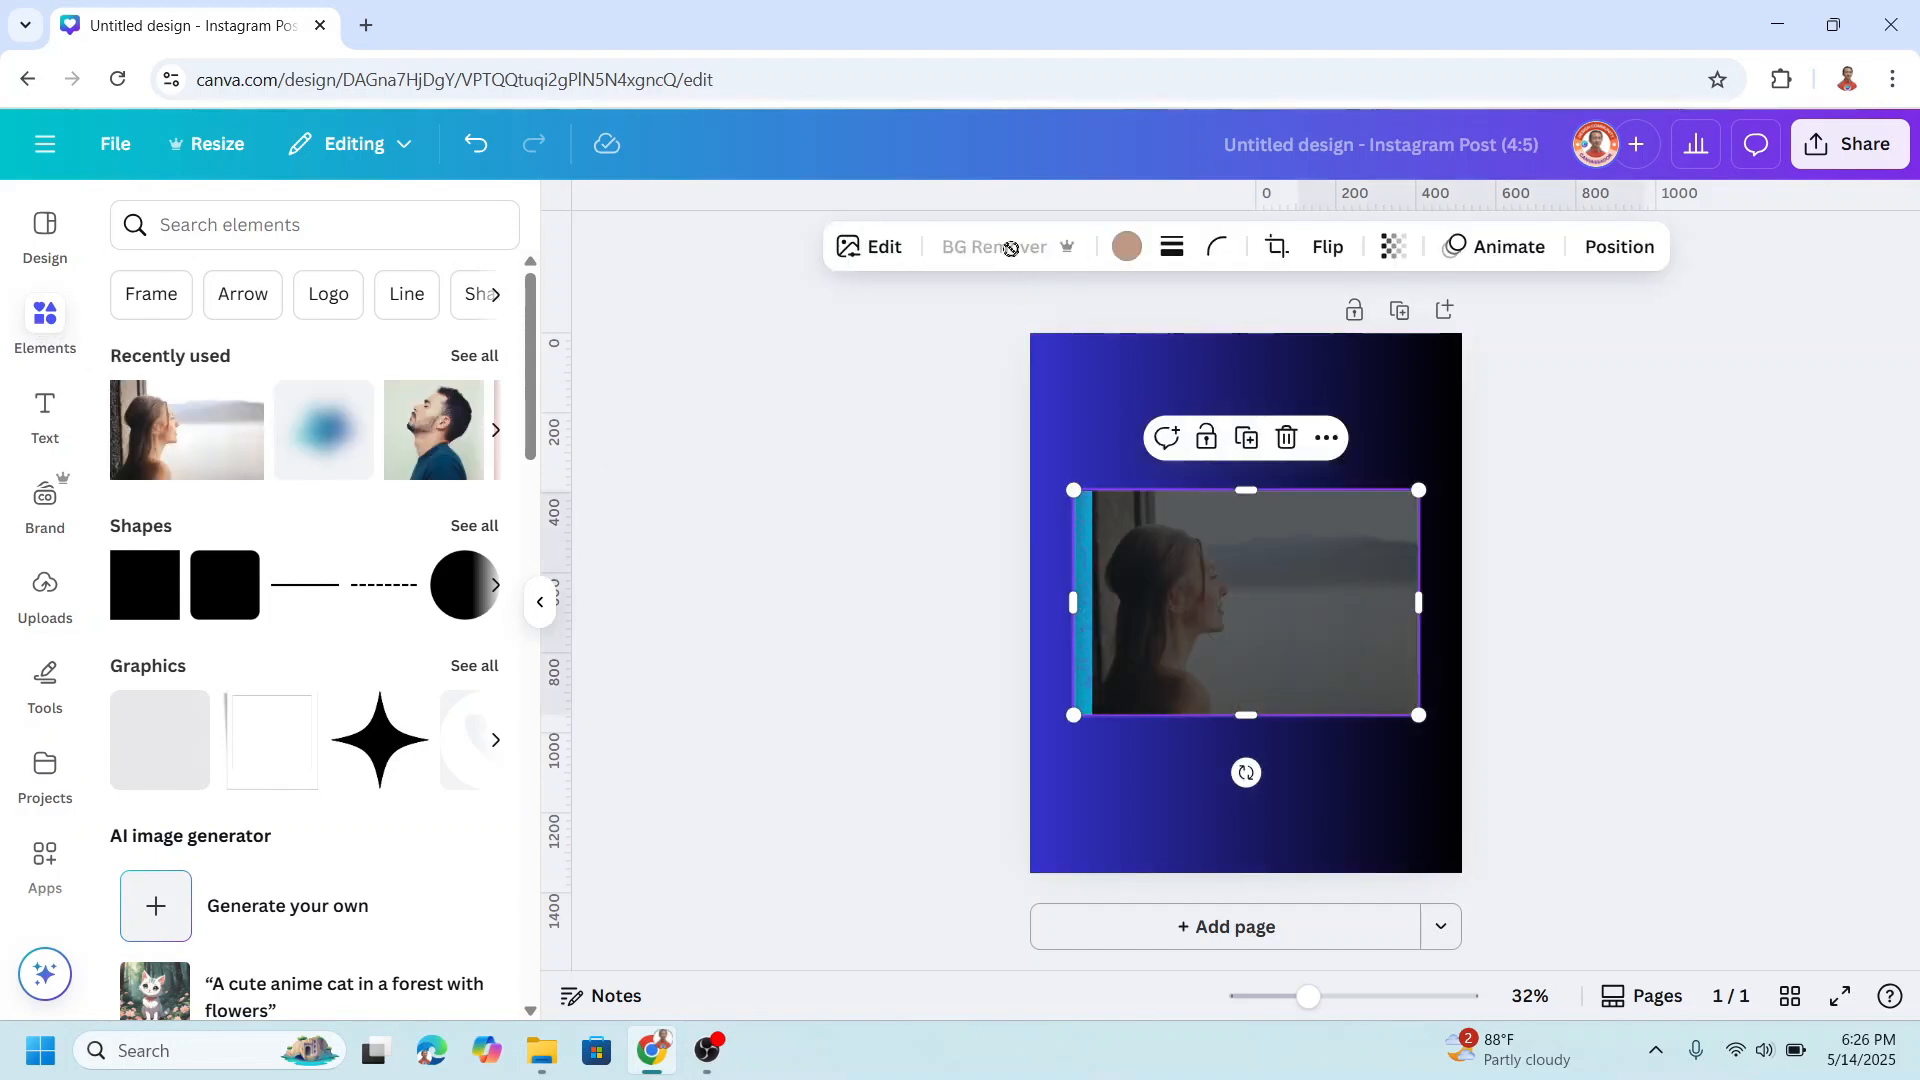
pyautogui.click(992, 246)
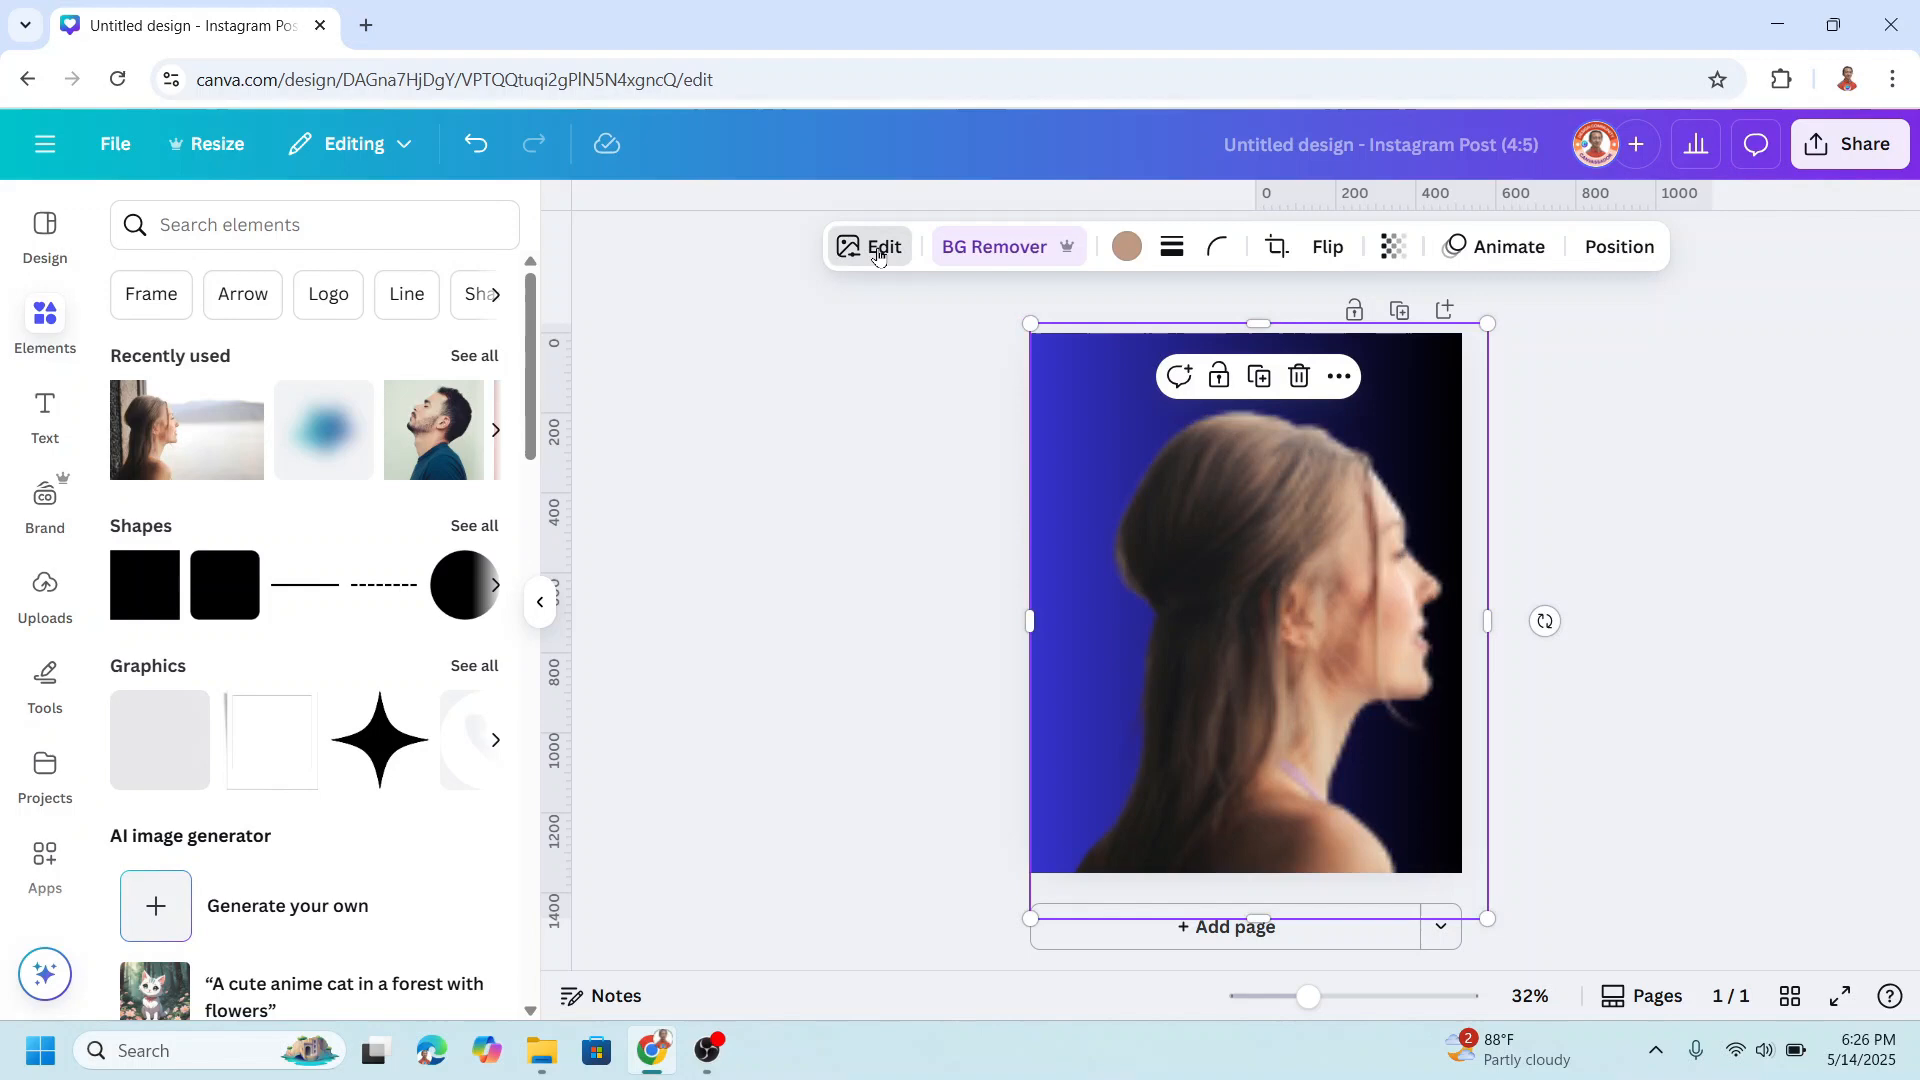
# Apply a custom Duotone with black highlights and shadows to make the photo a solid silhouette.
pyautogui.click(882, 246)
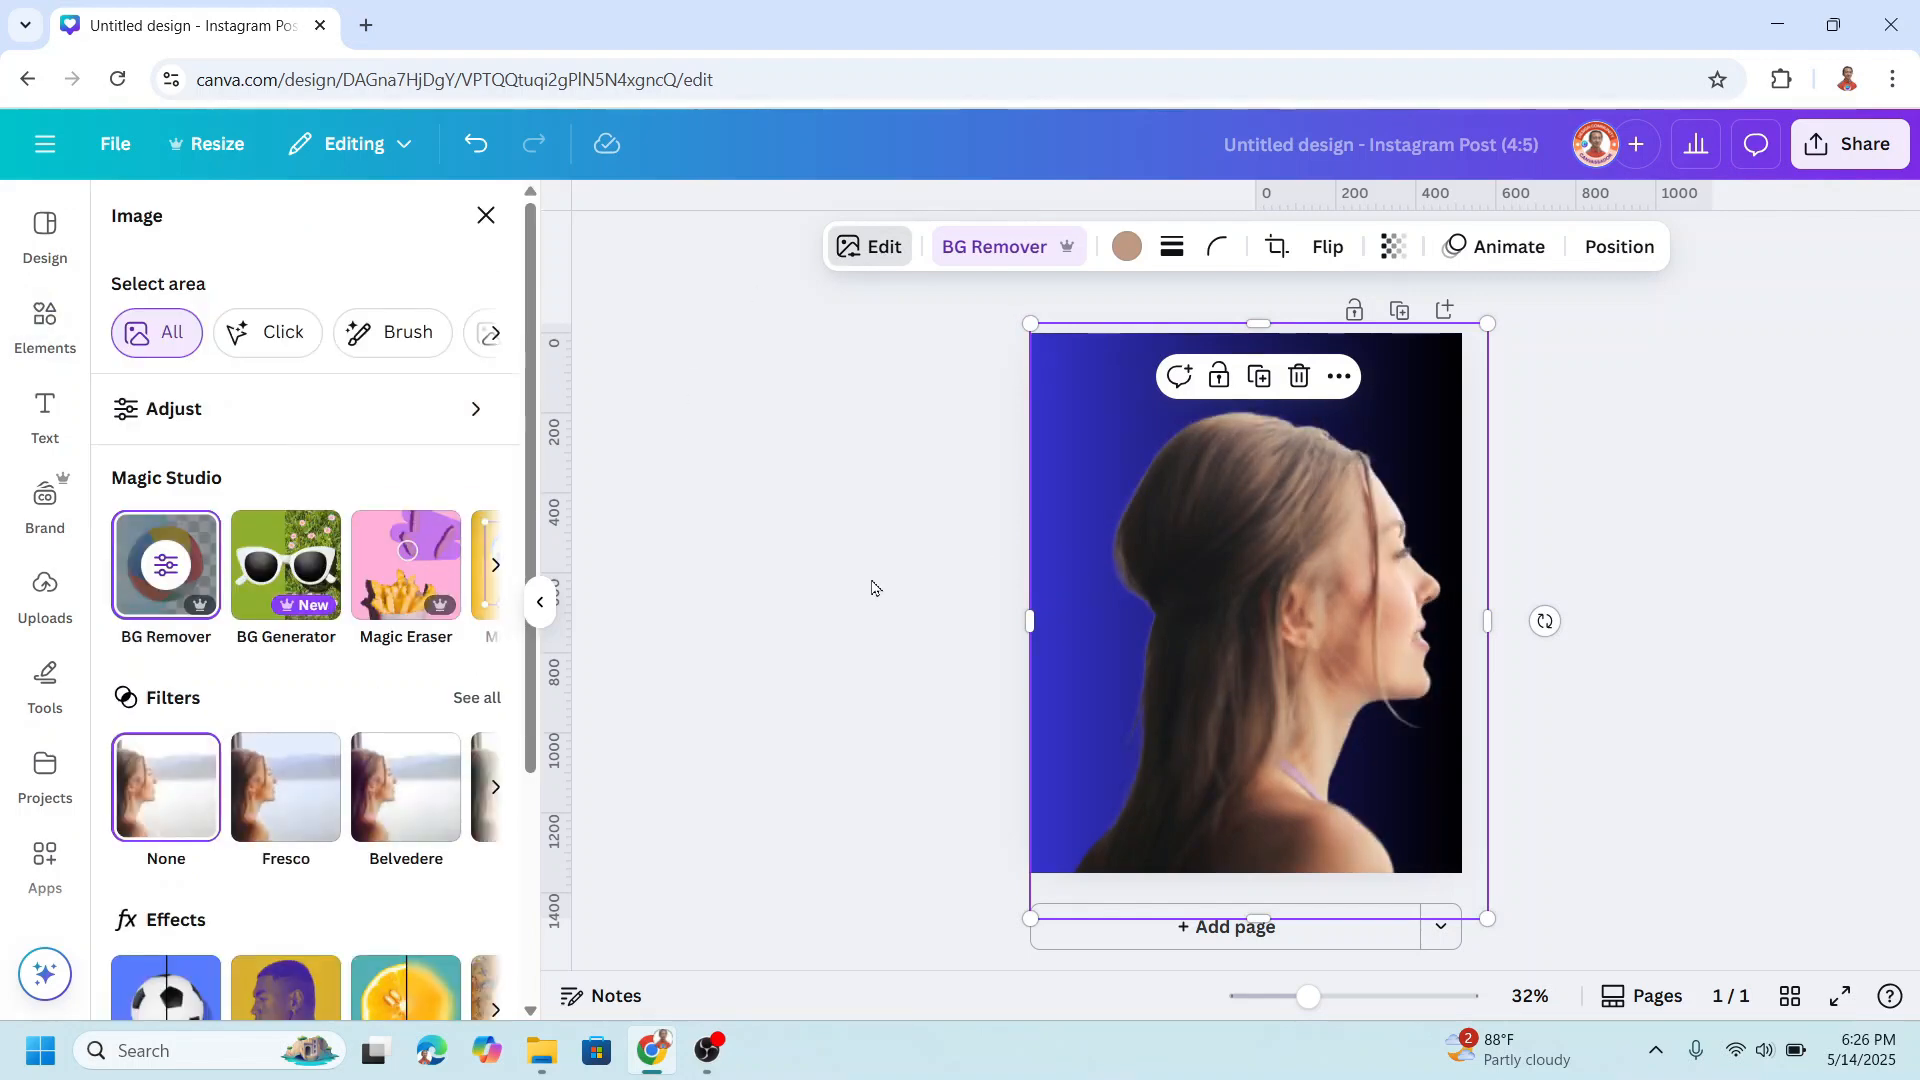
pyautogui.moveTo(292, 690)
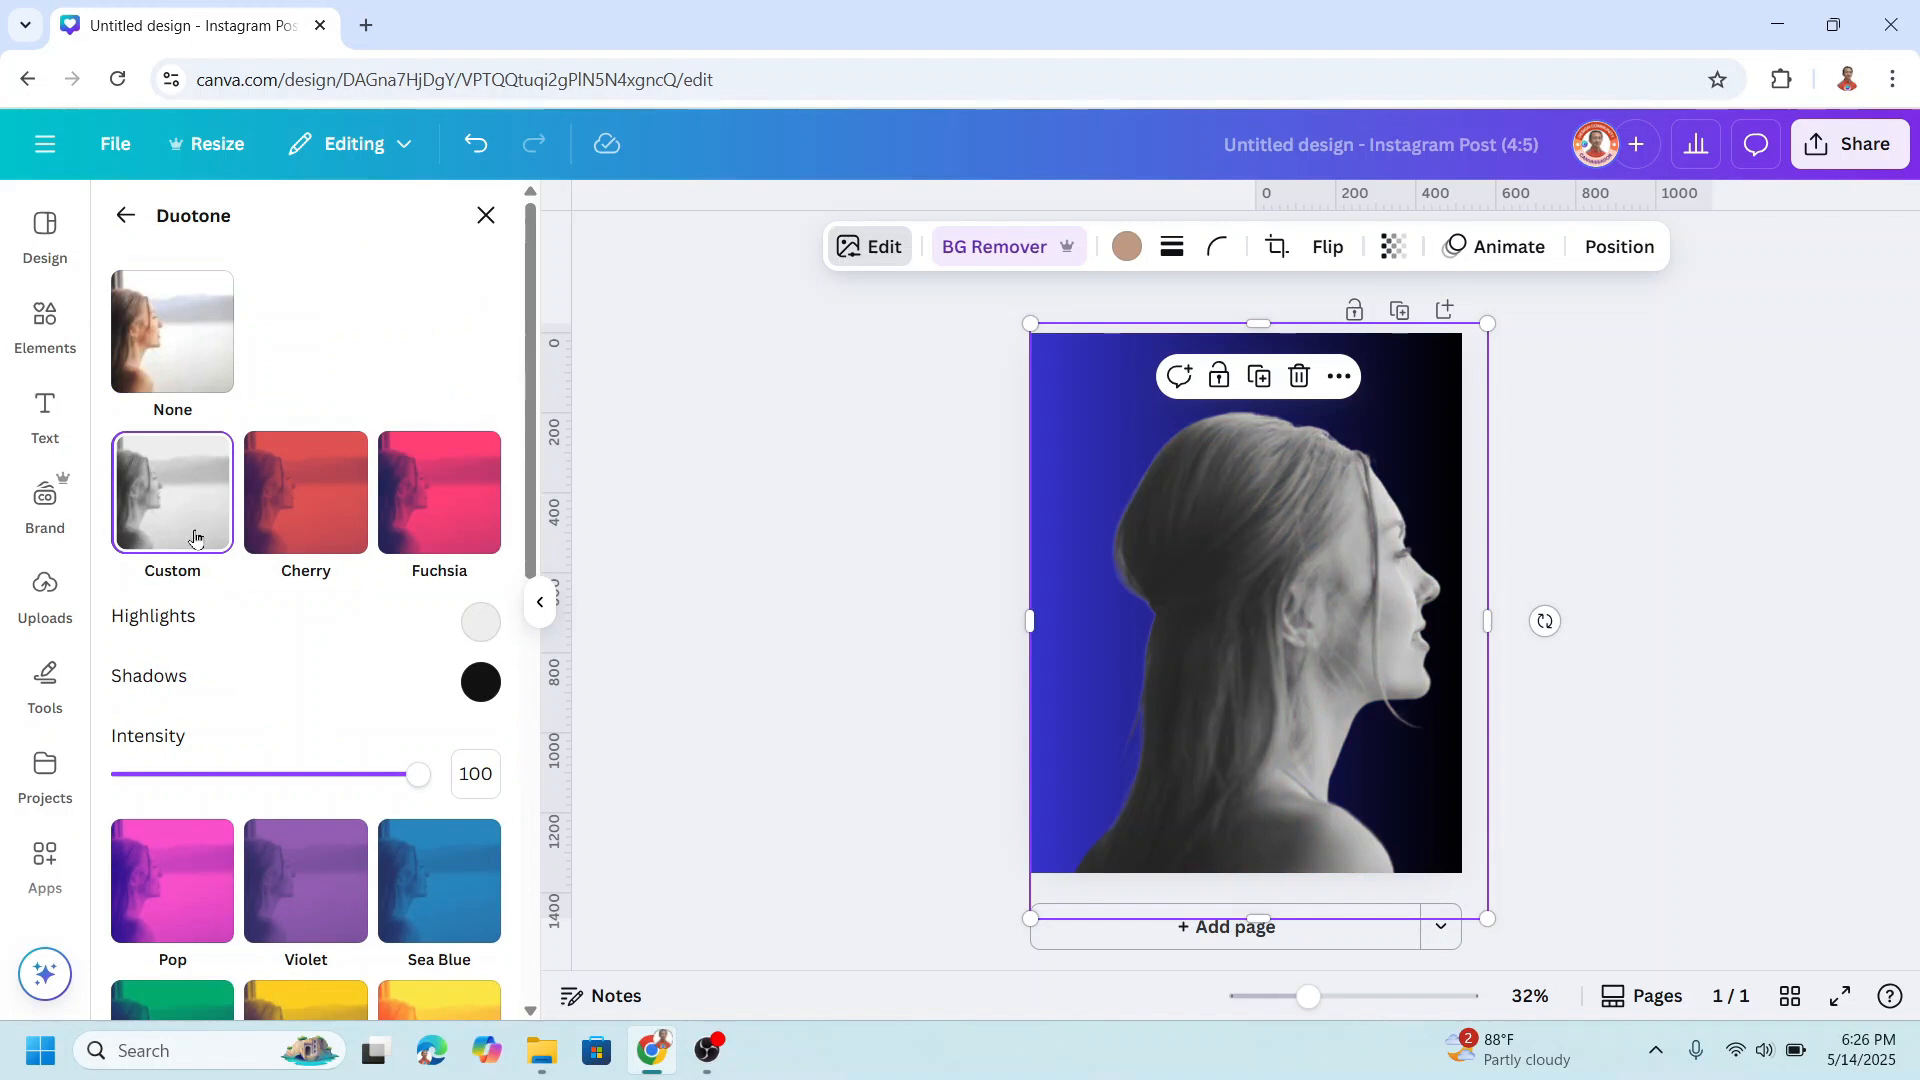
pyautogui.click(480, 622)
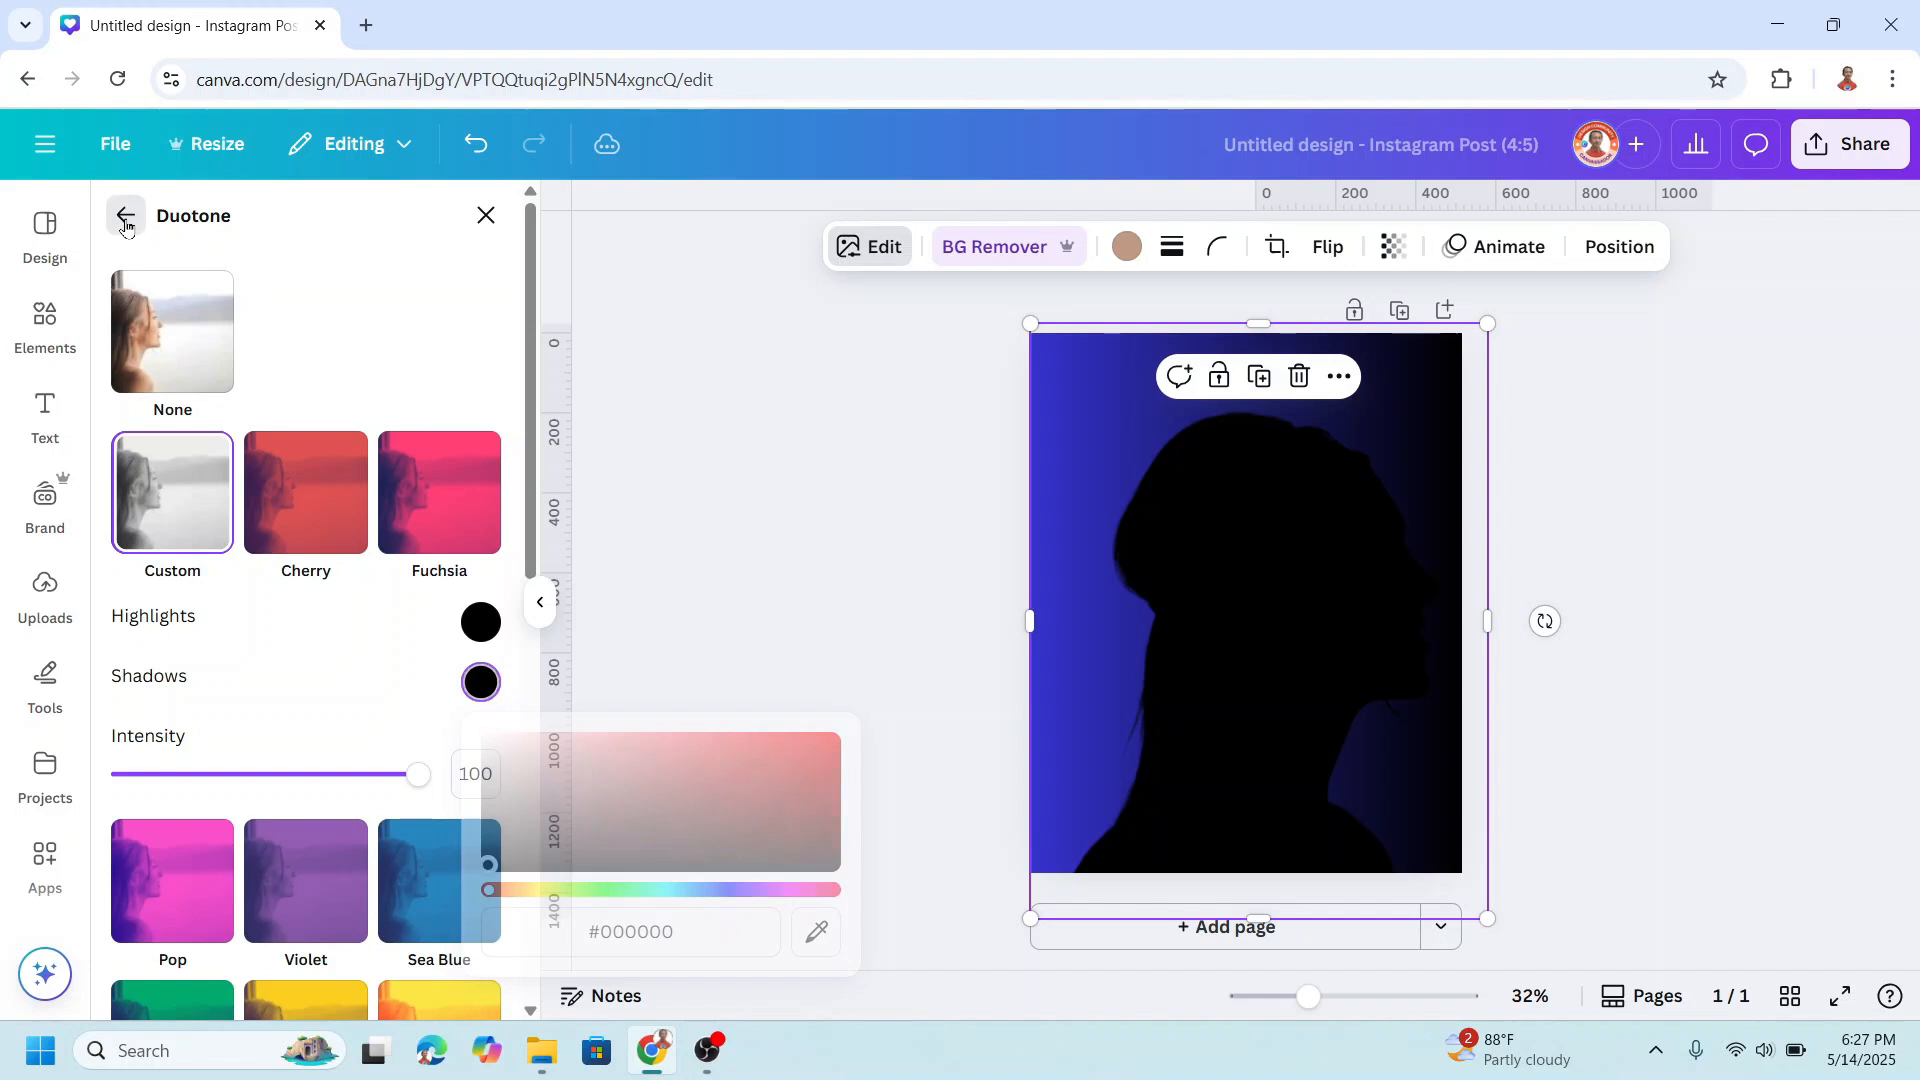
pyautogui.click(124, 216)
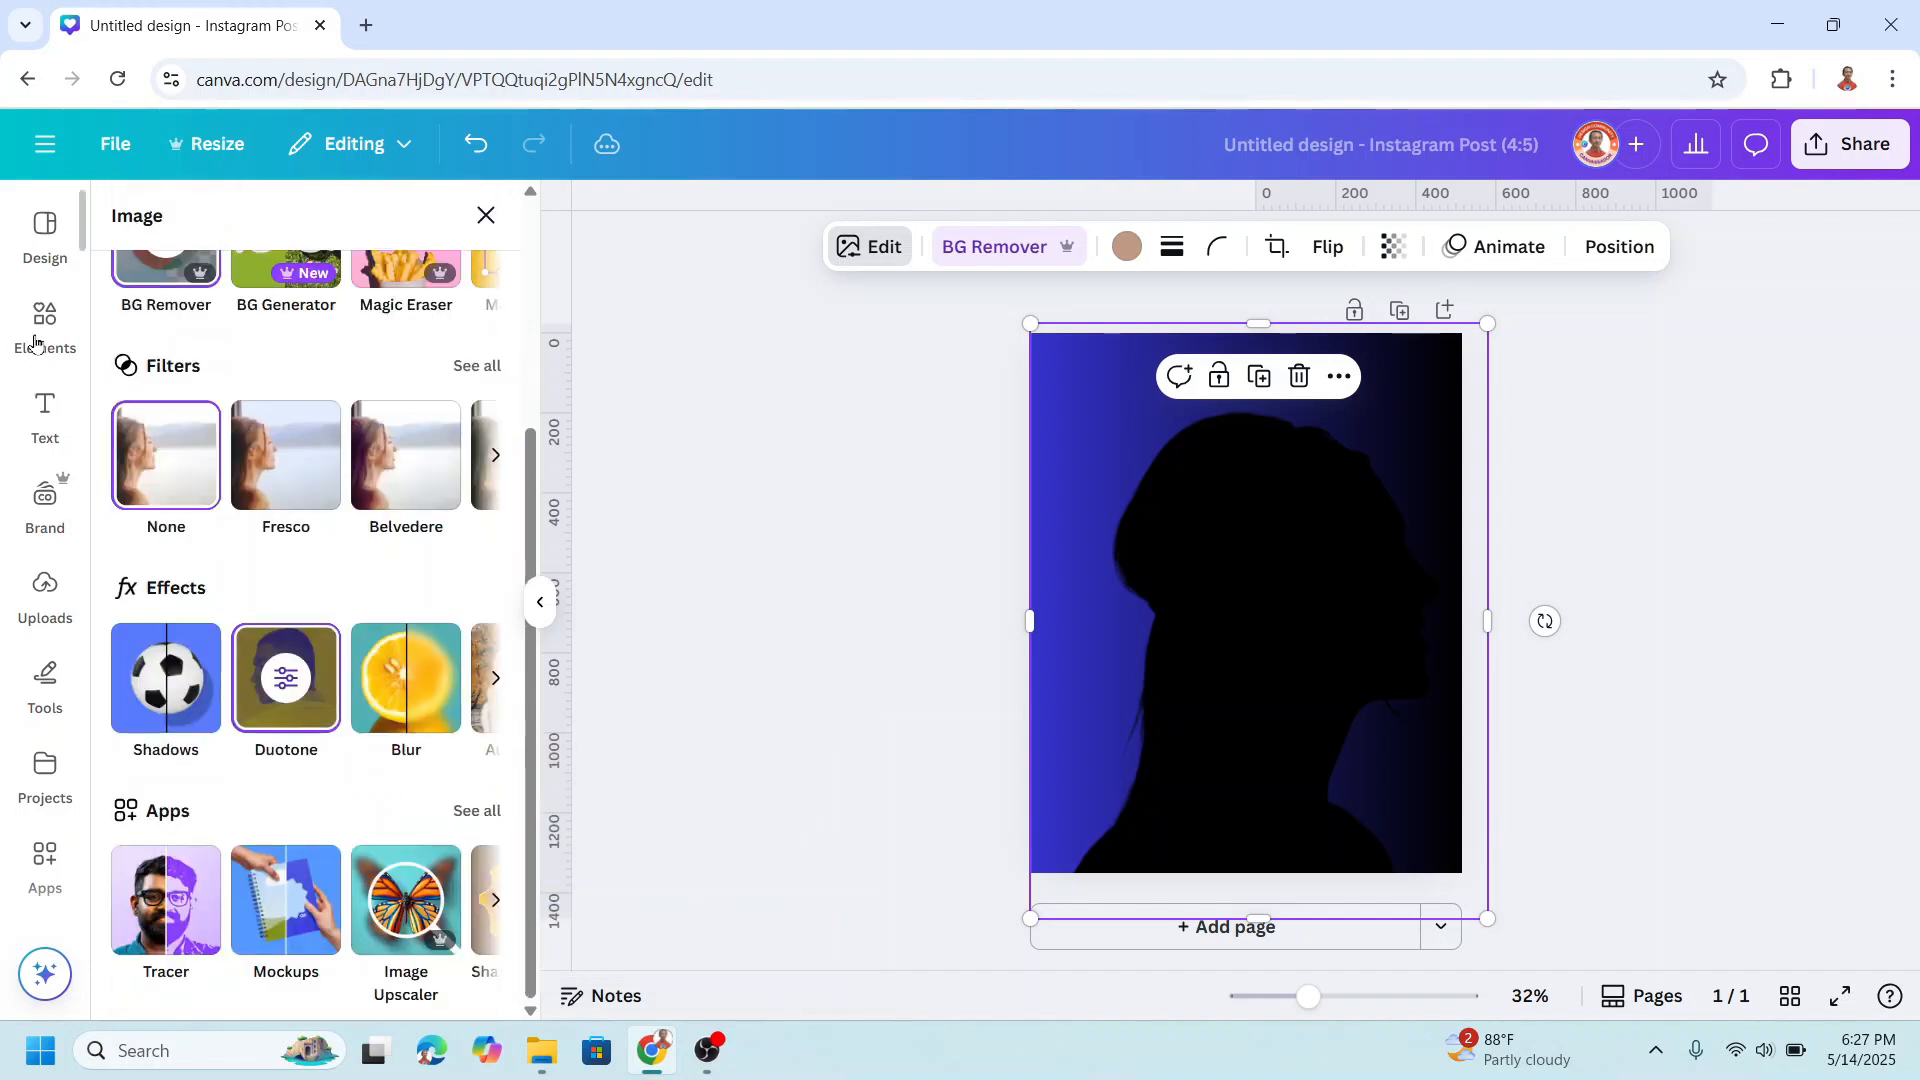
# Add the blurred blue gradient shape and send it behind the silhouette as a glow.
pyautogui.click(44, 322)
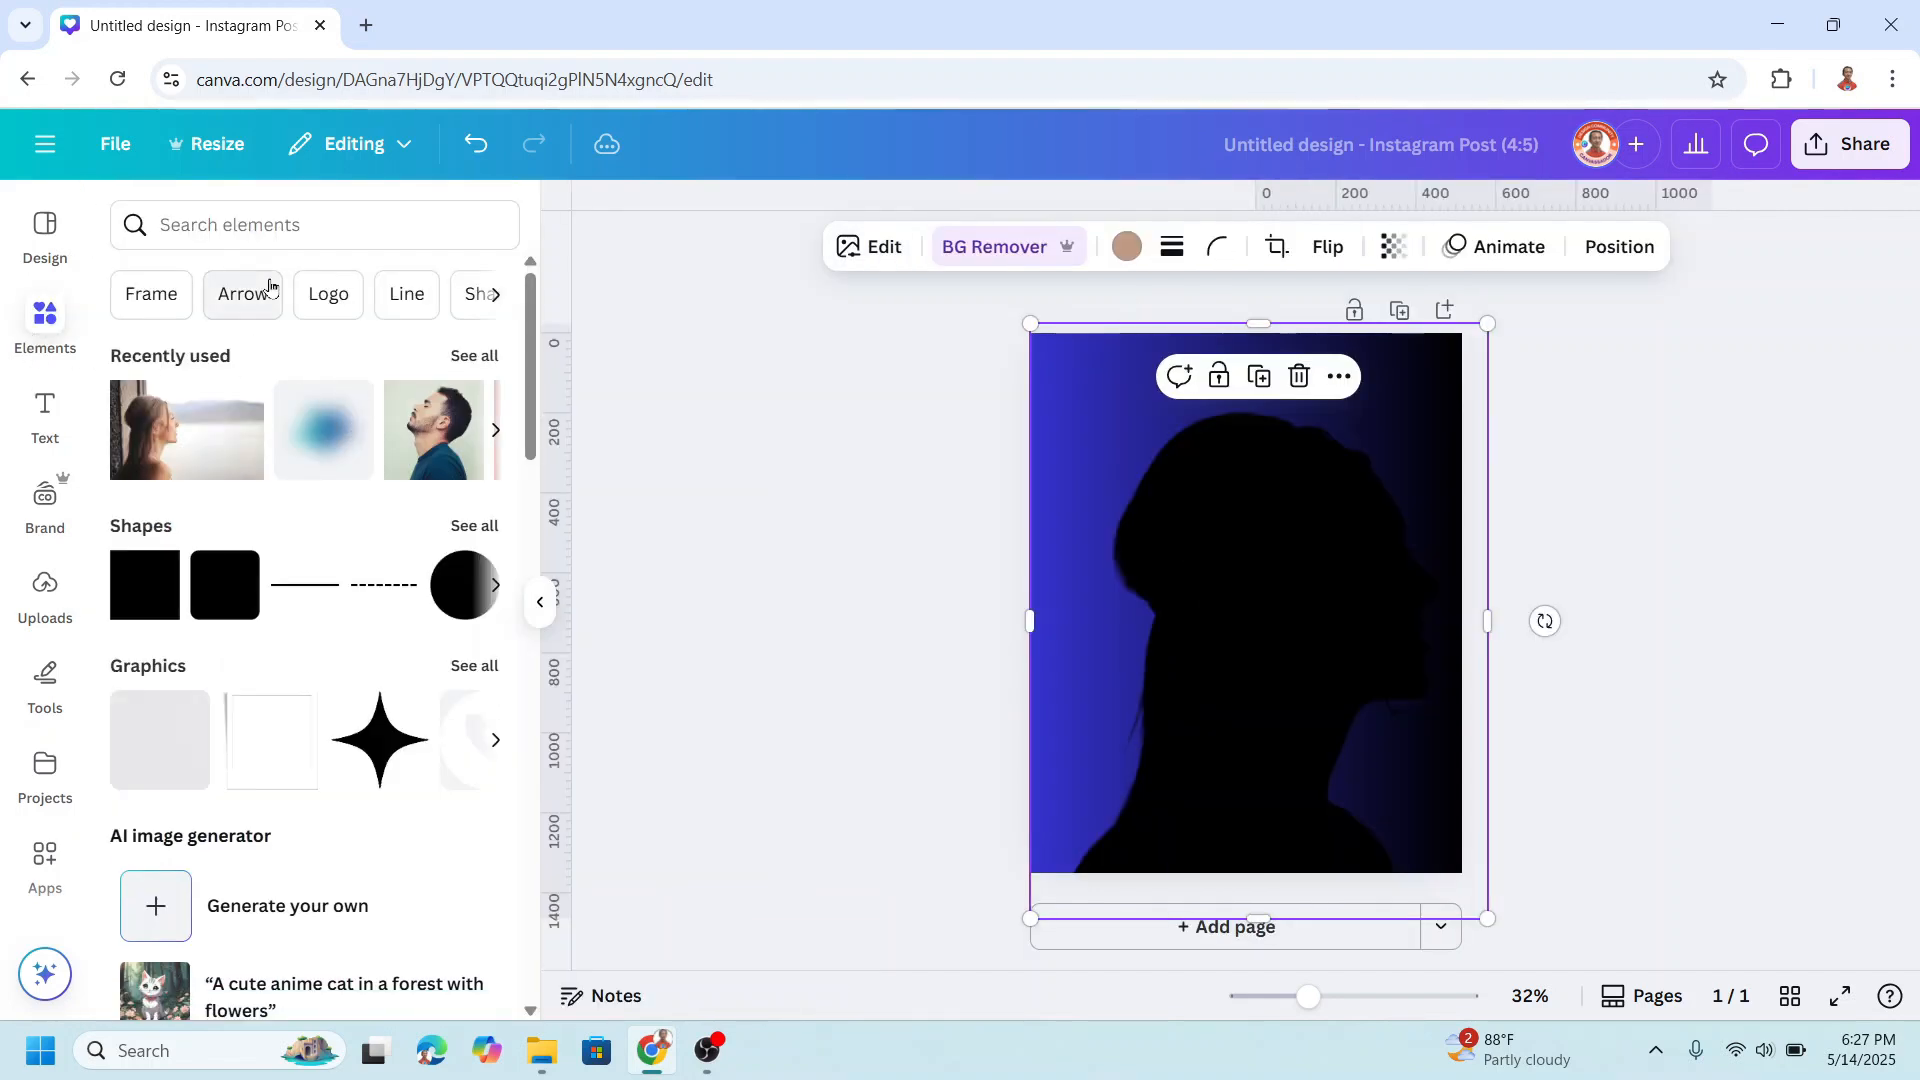
pyautogui.rightClick(322, 429)
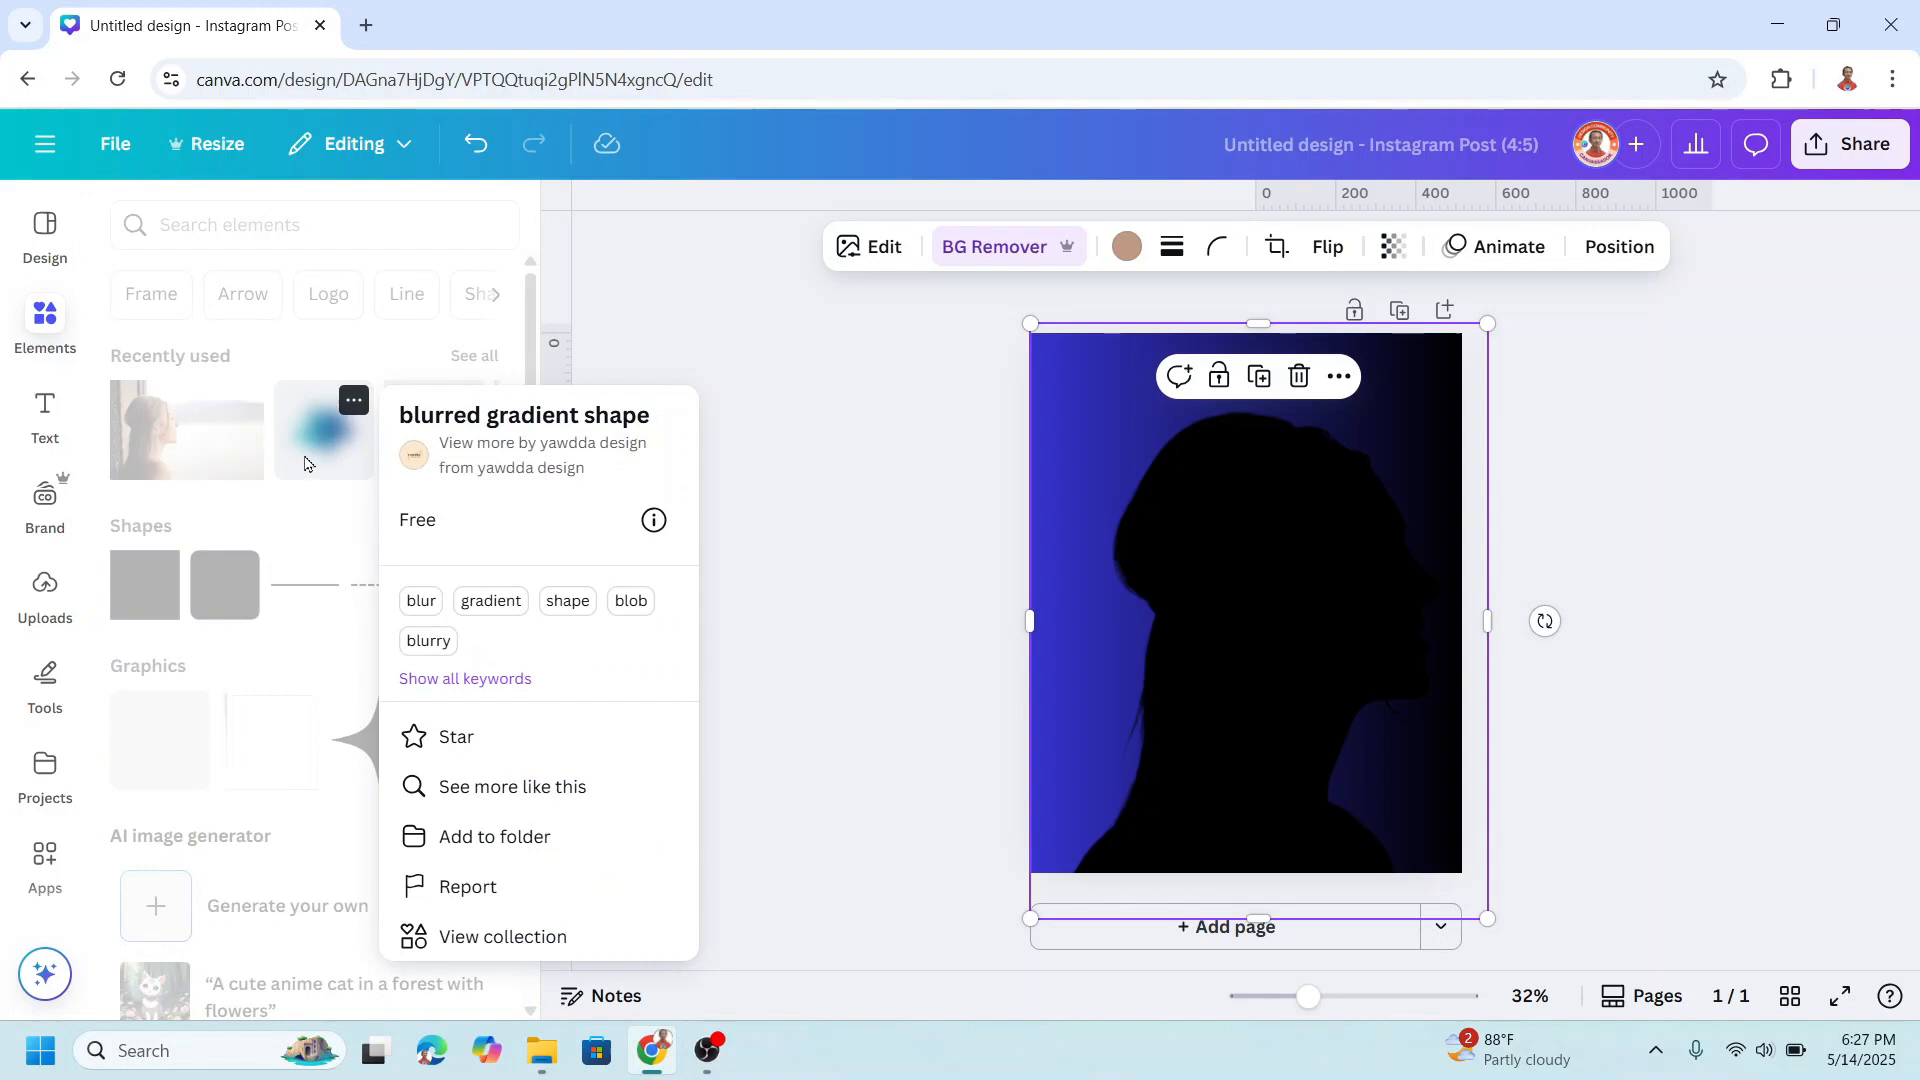
pyautogui.click(322, 430)
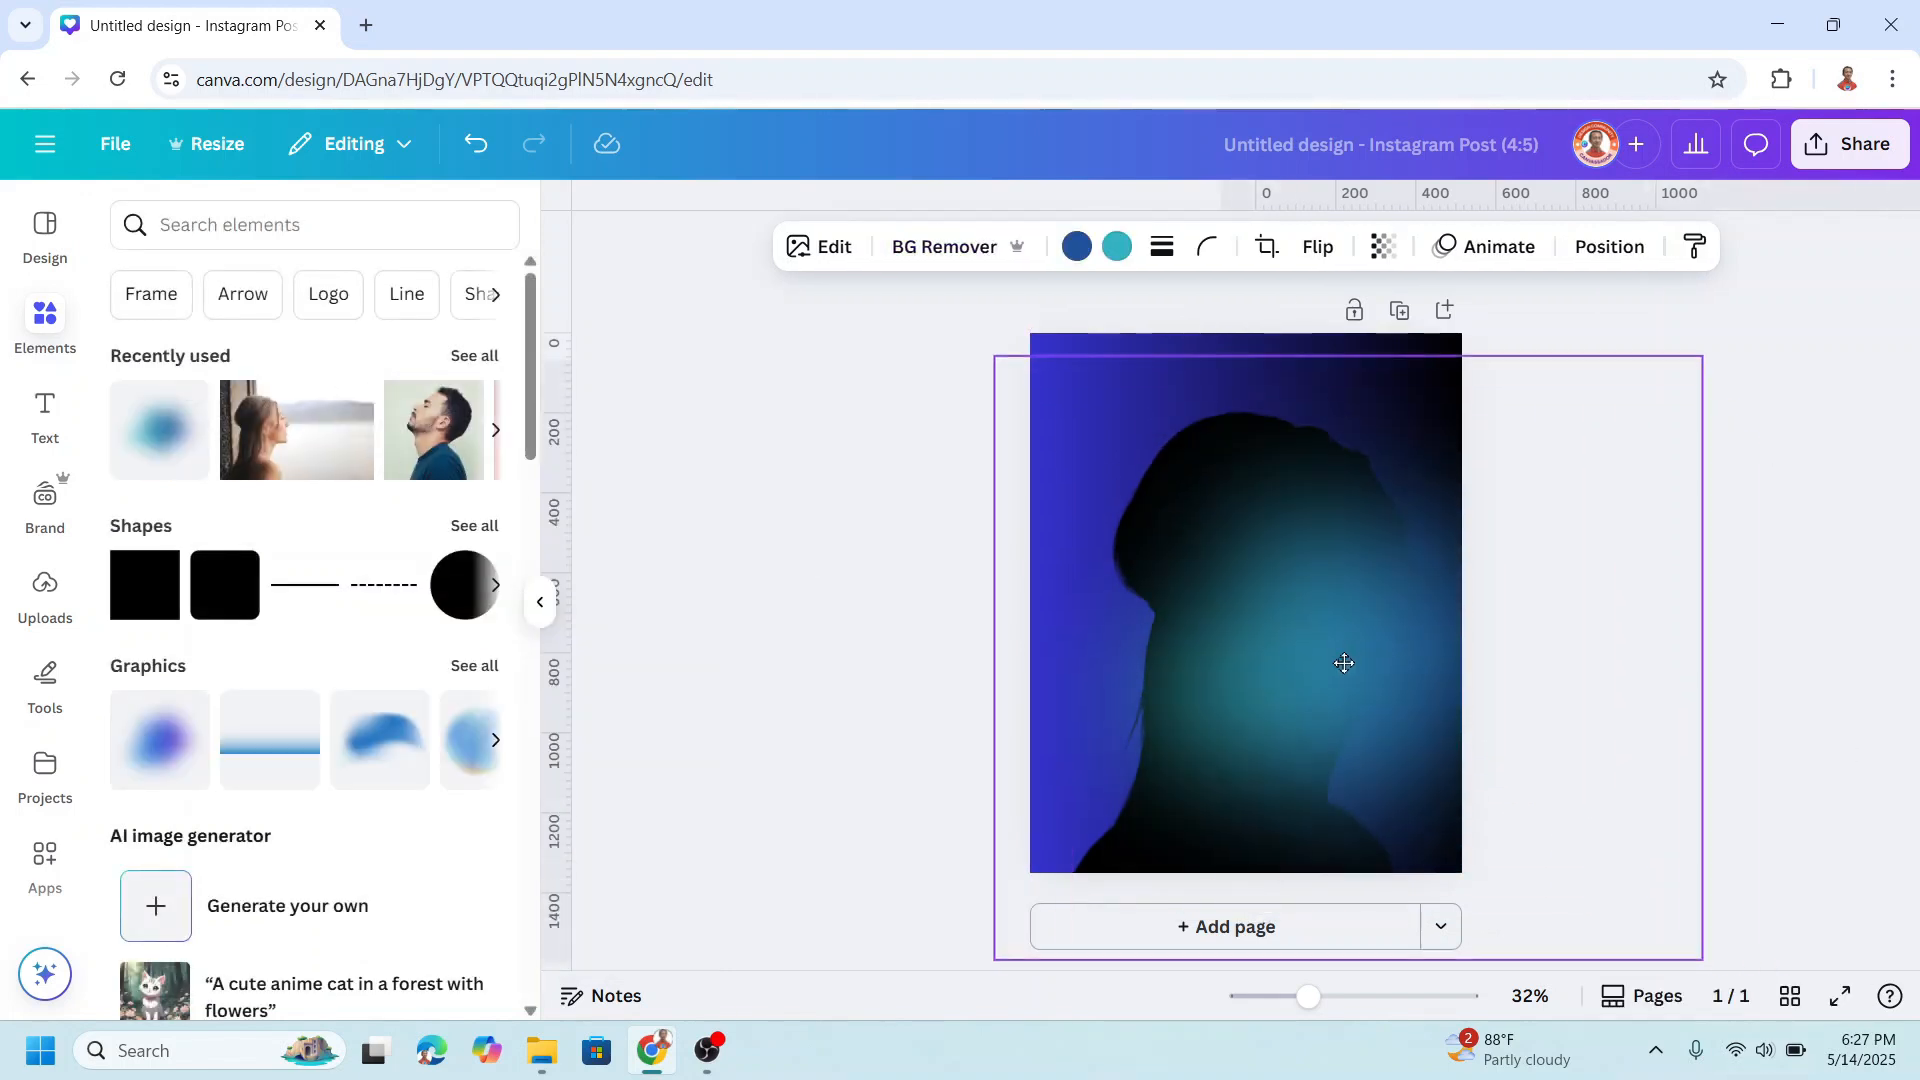
pyautogui.rightClick(1344, 662)
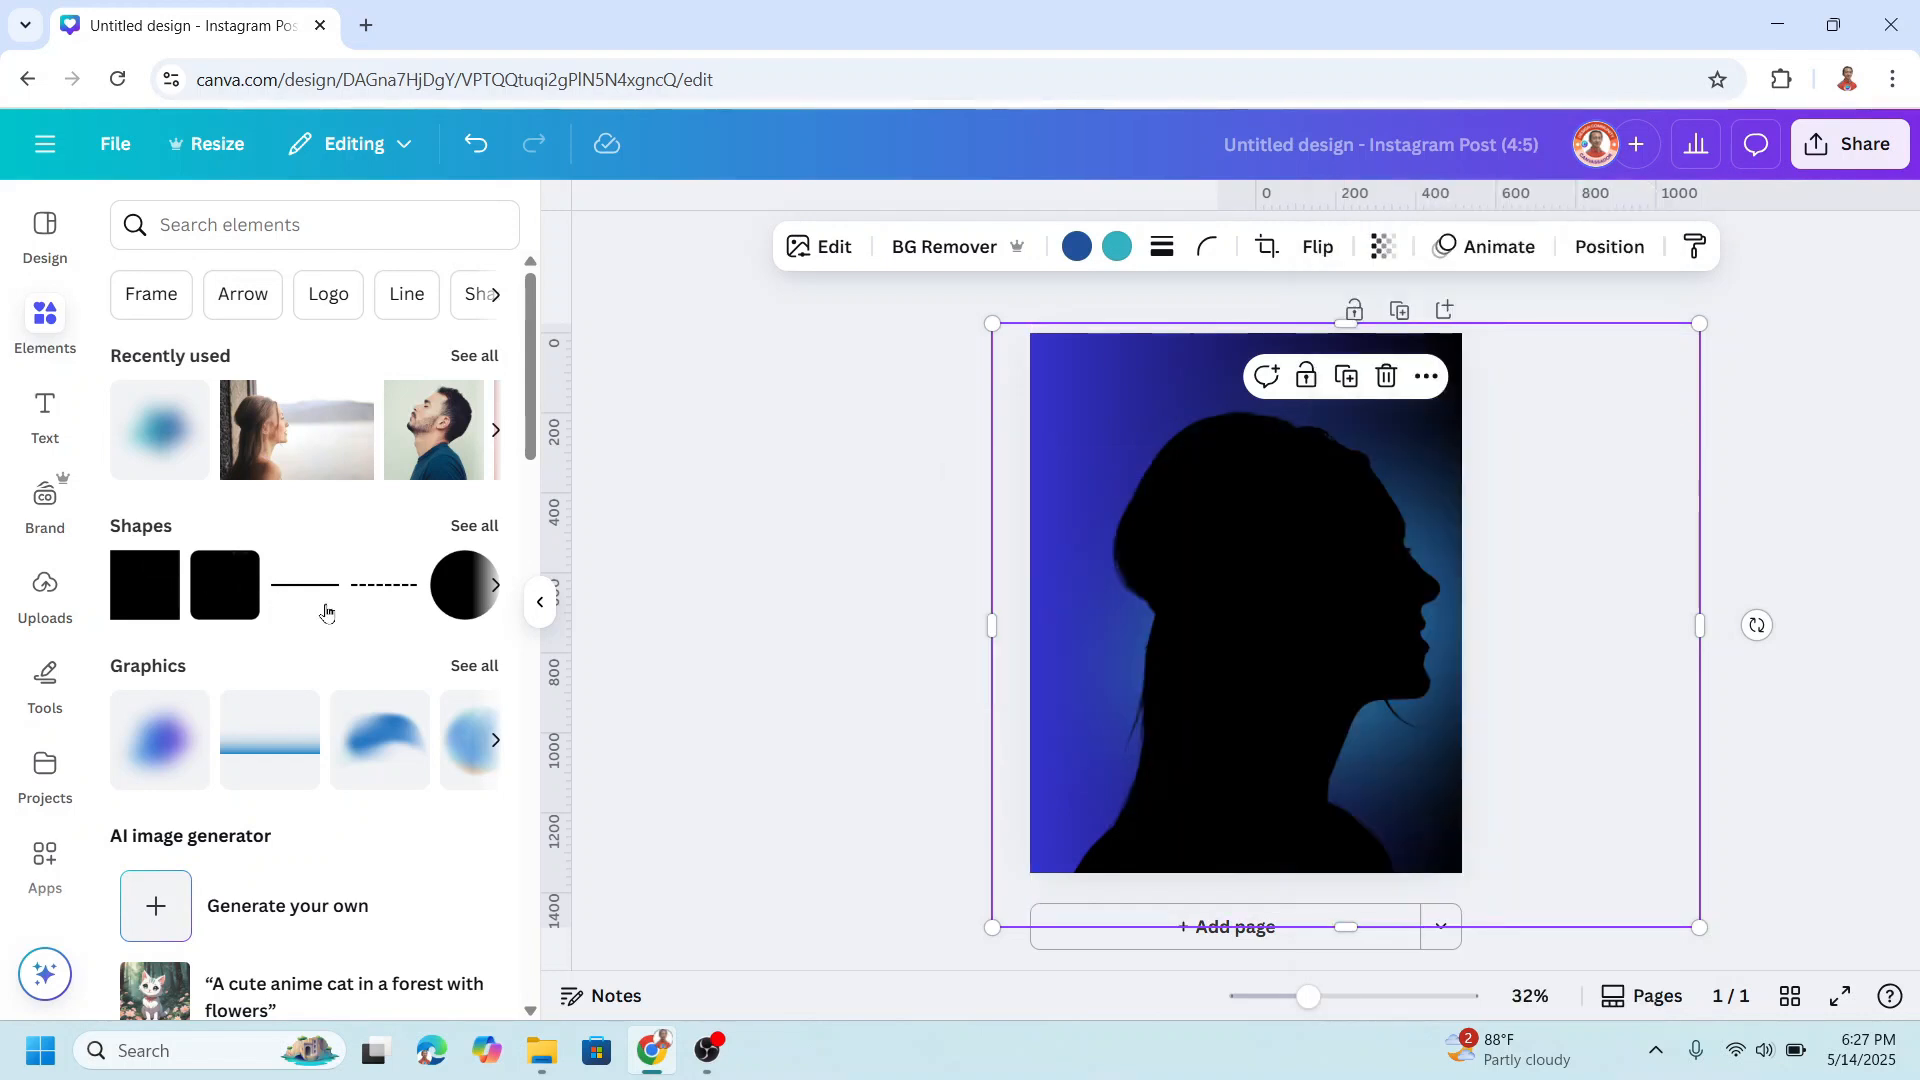
pyautogui.moveTo(434, 430)
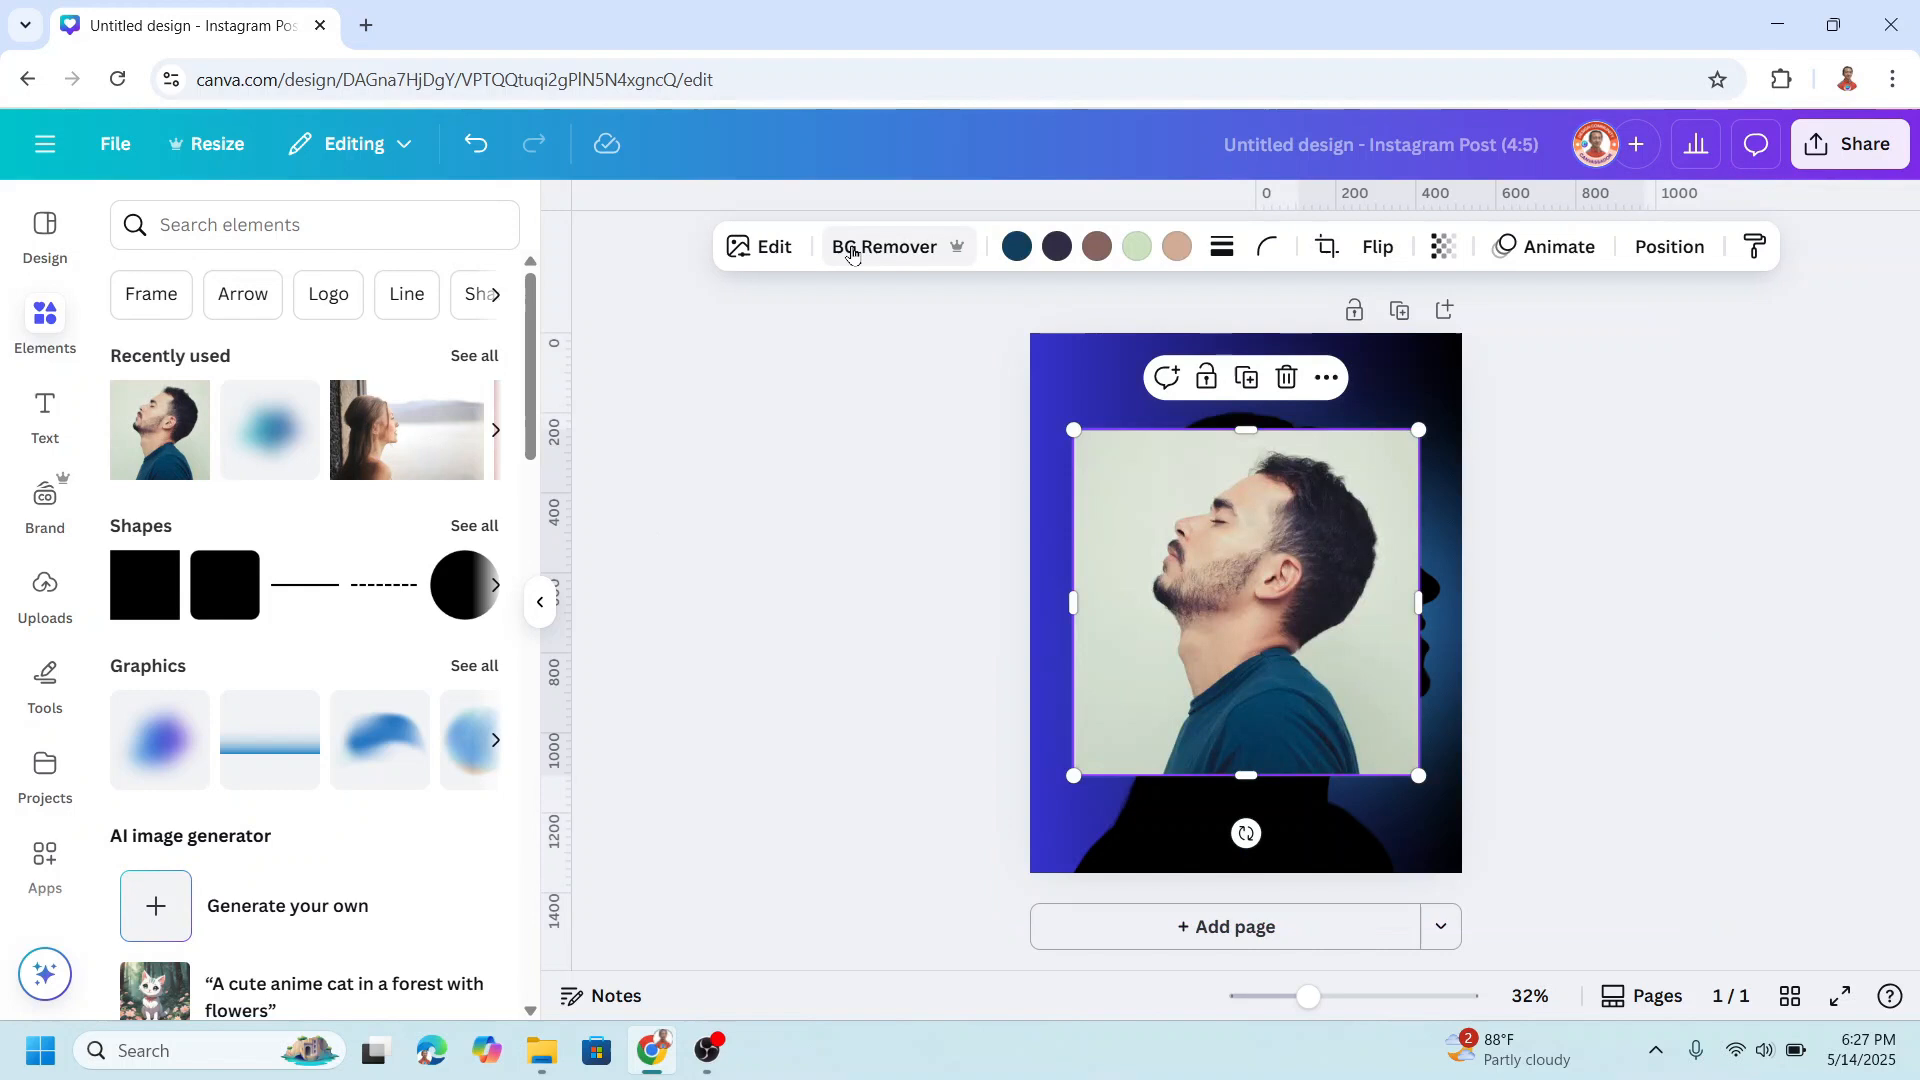
# Remove the man's photo background and find the Image Blender app by searching 'blender'.
pyautogui.click(882, 246)
pyautogui.write('b')
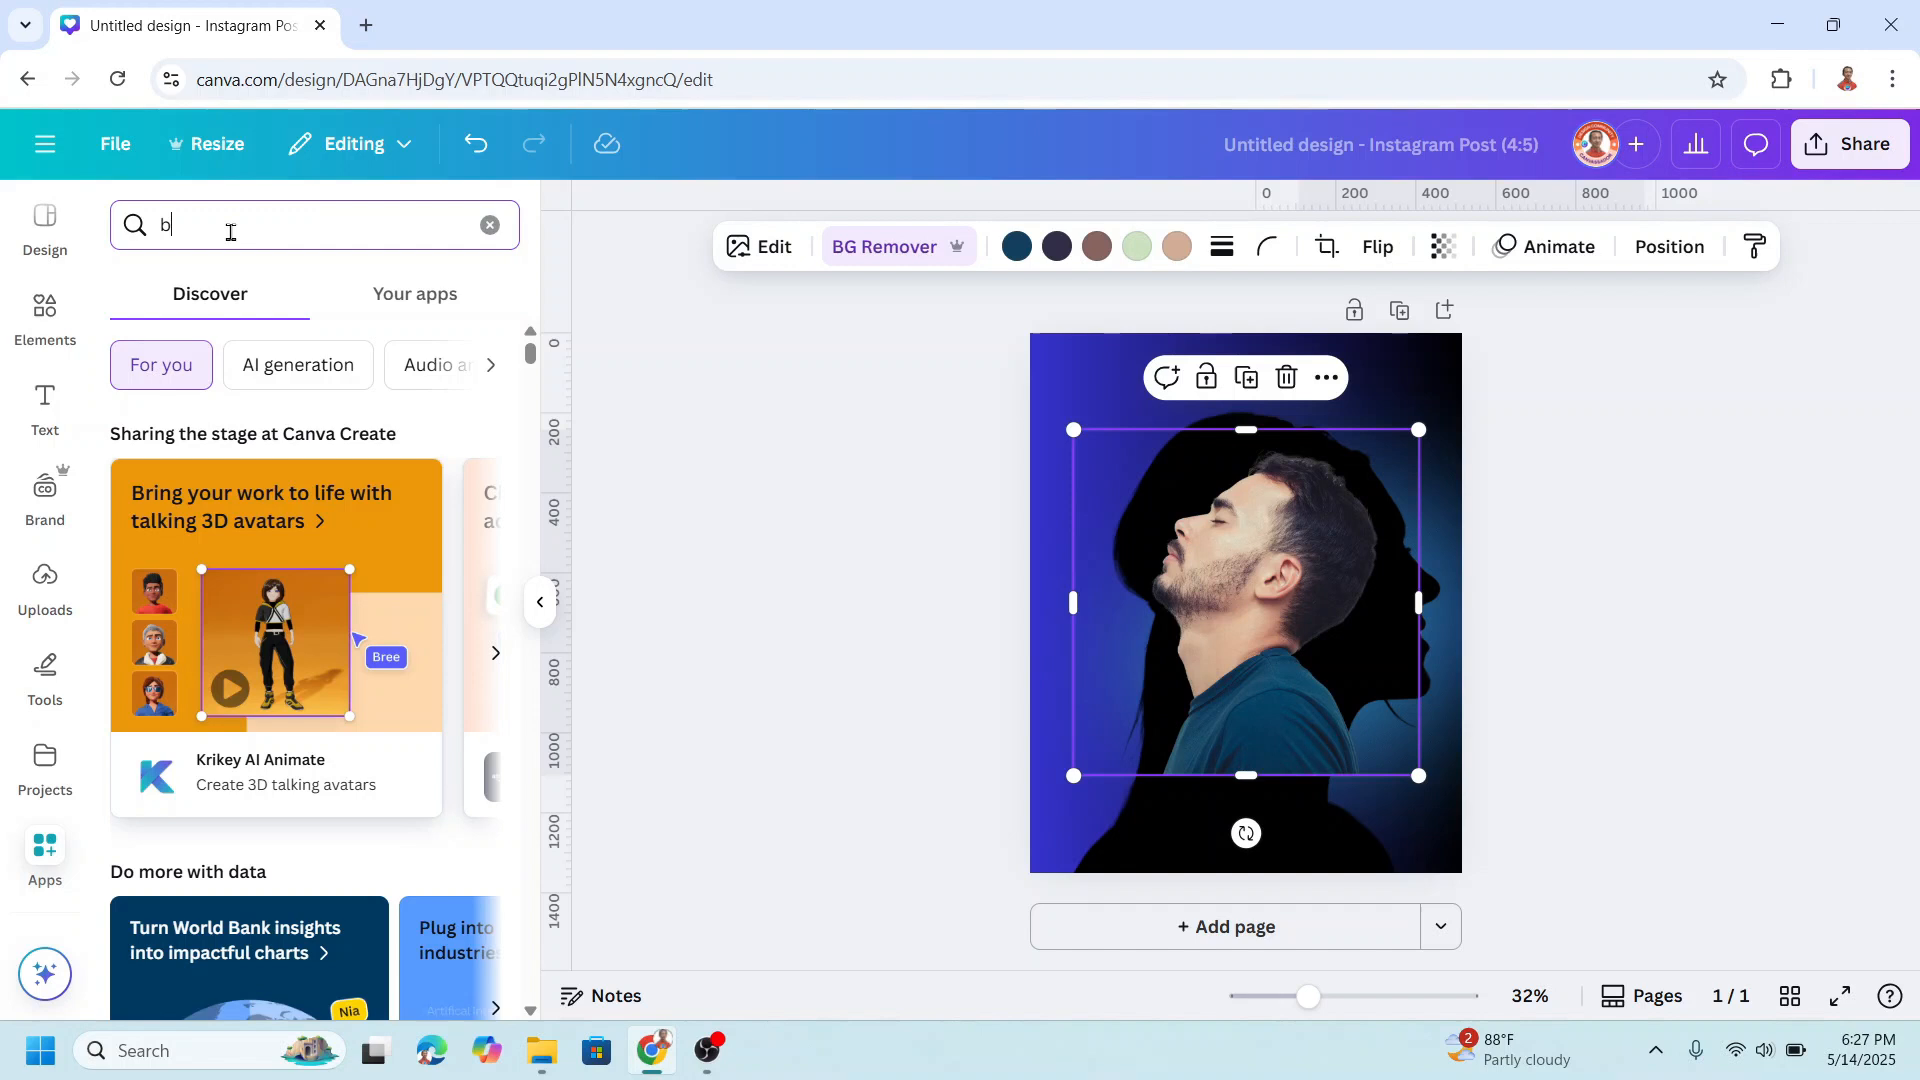
pyautogui.write('lender')
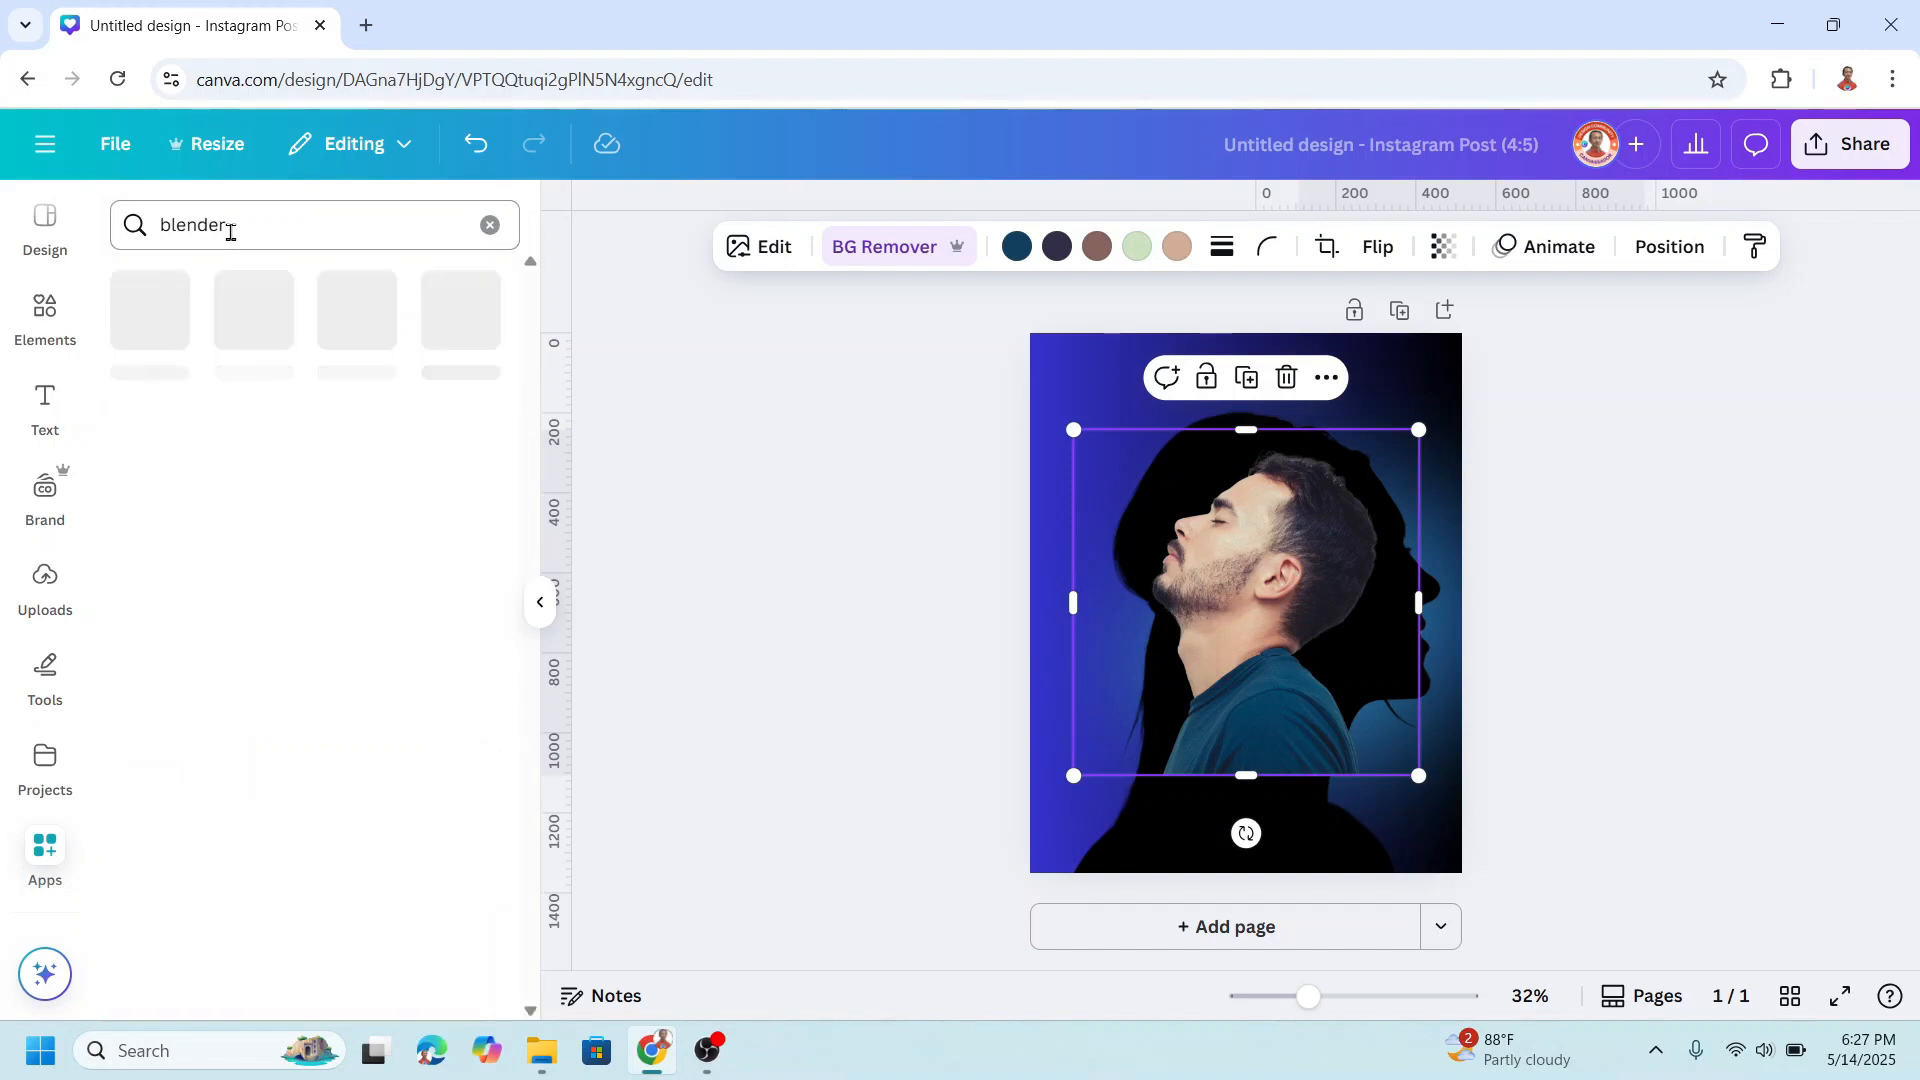
pyautogui.press('Return')
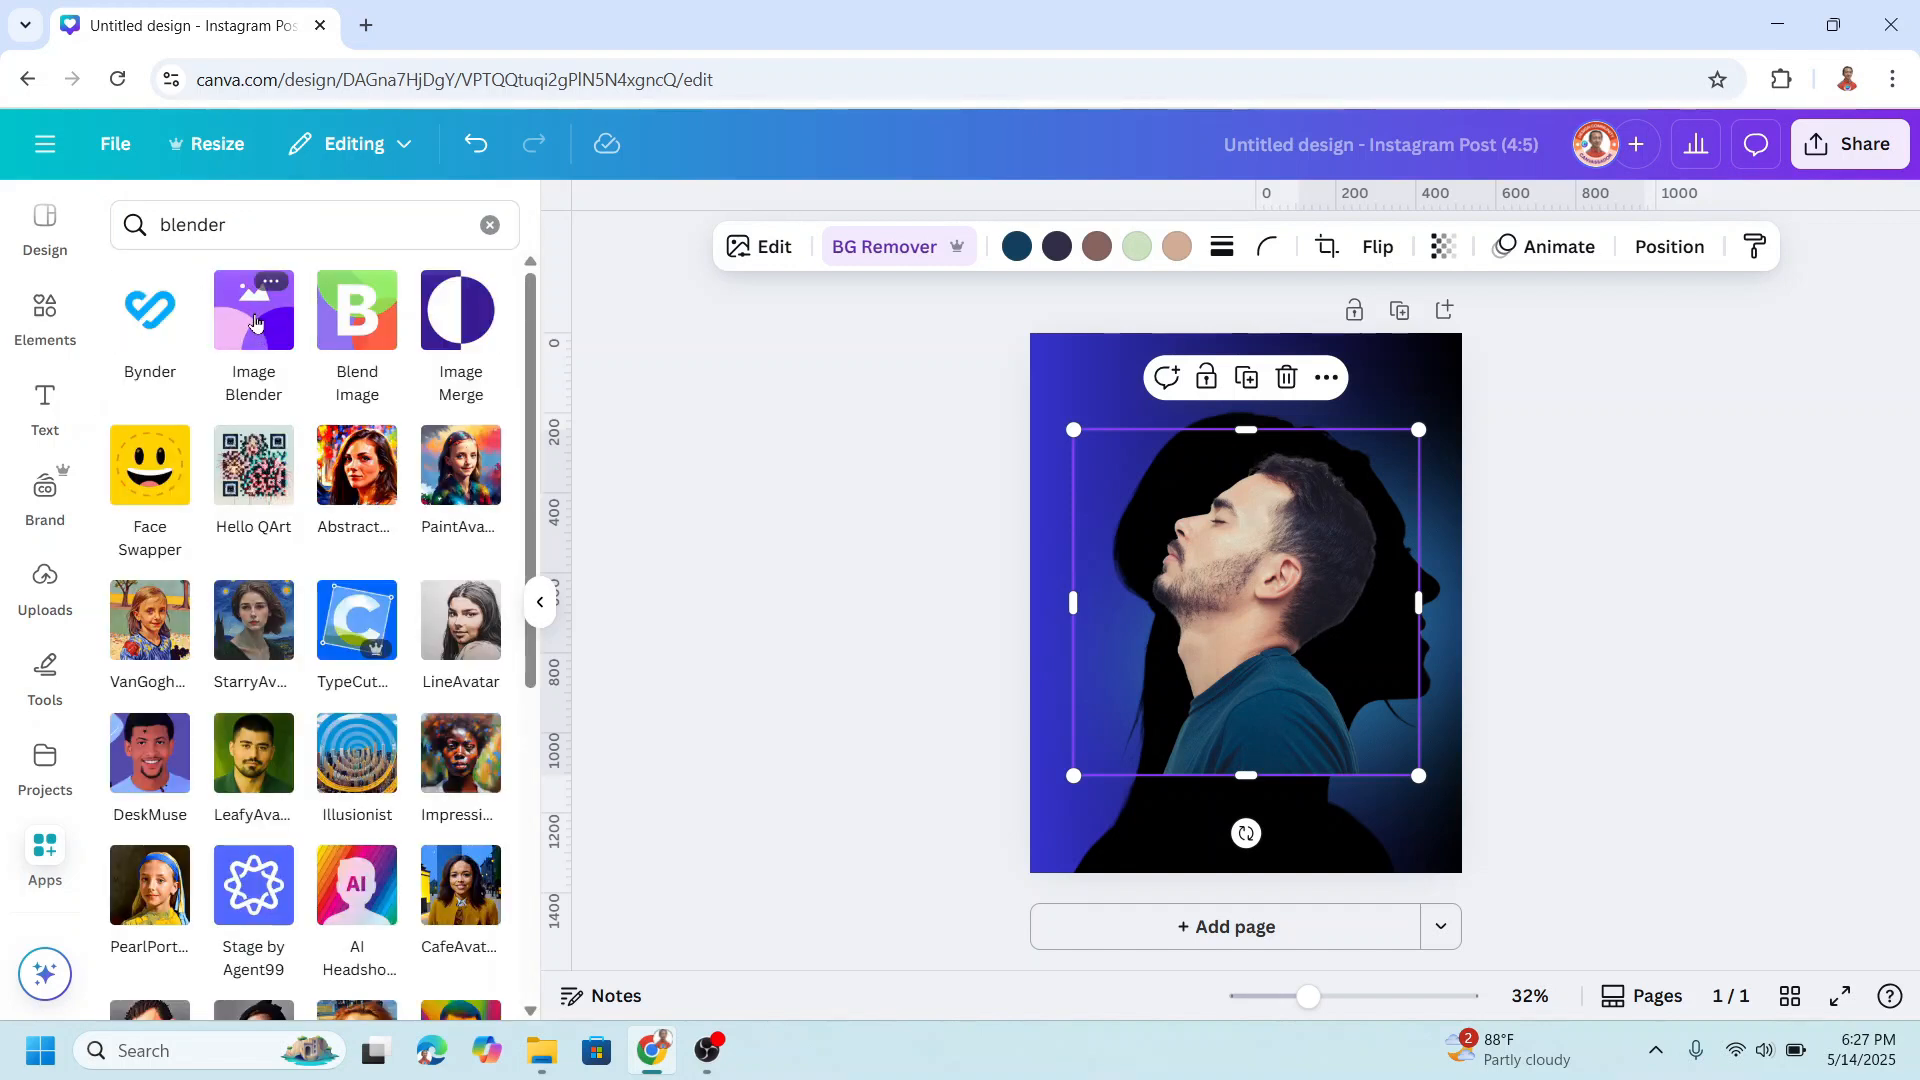
pyautogui.click(252, 308)
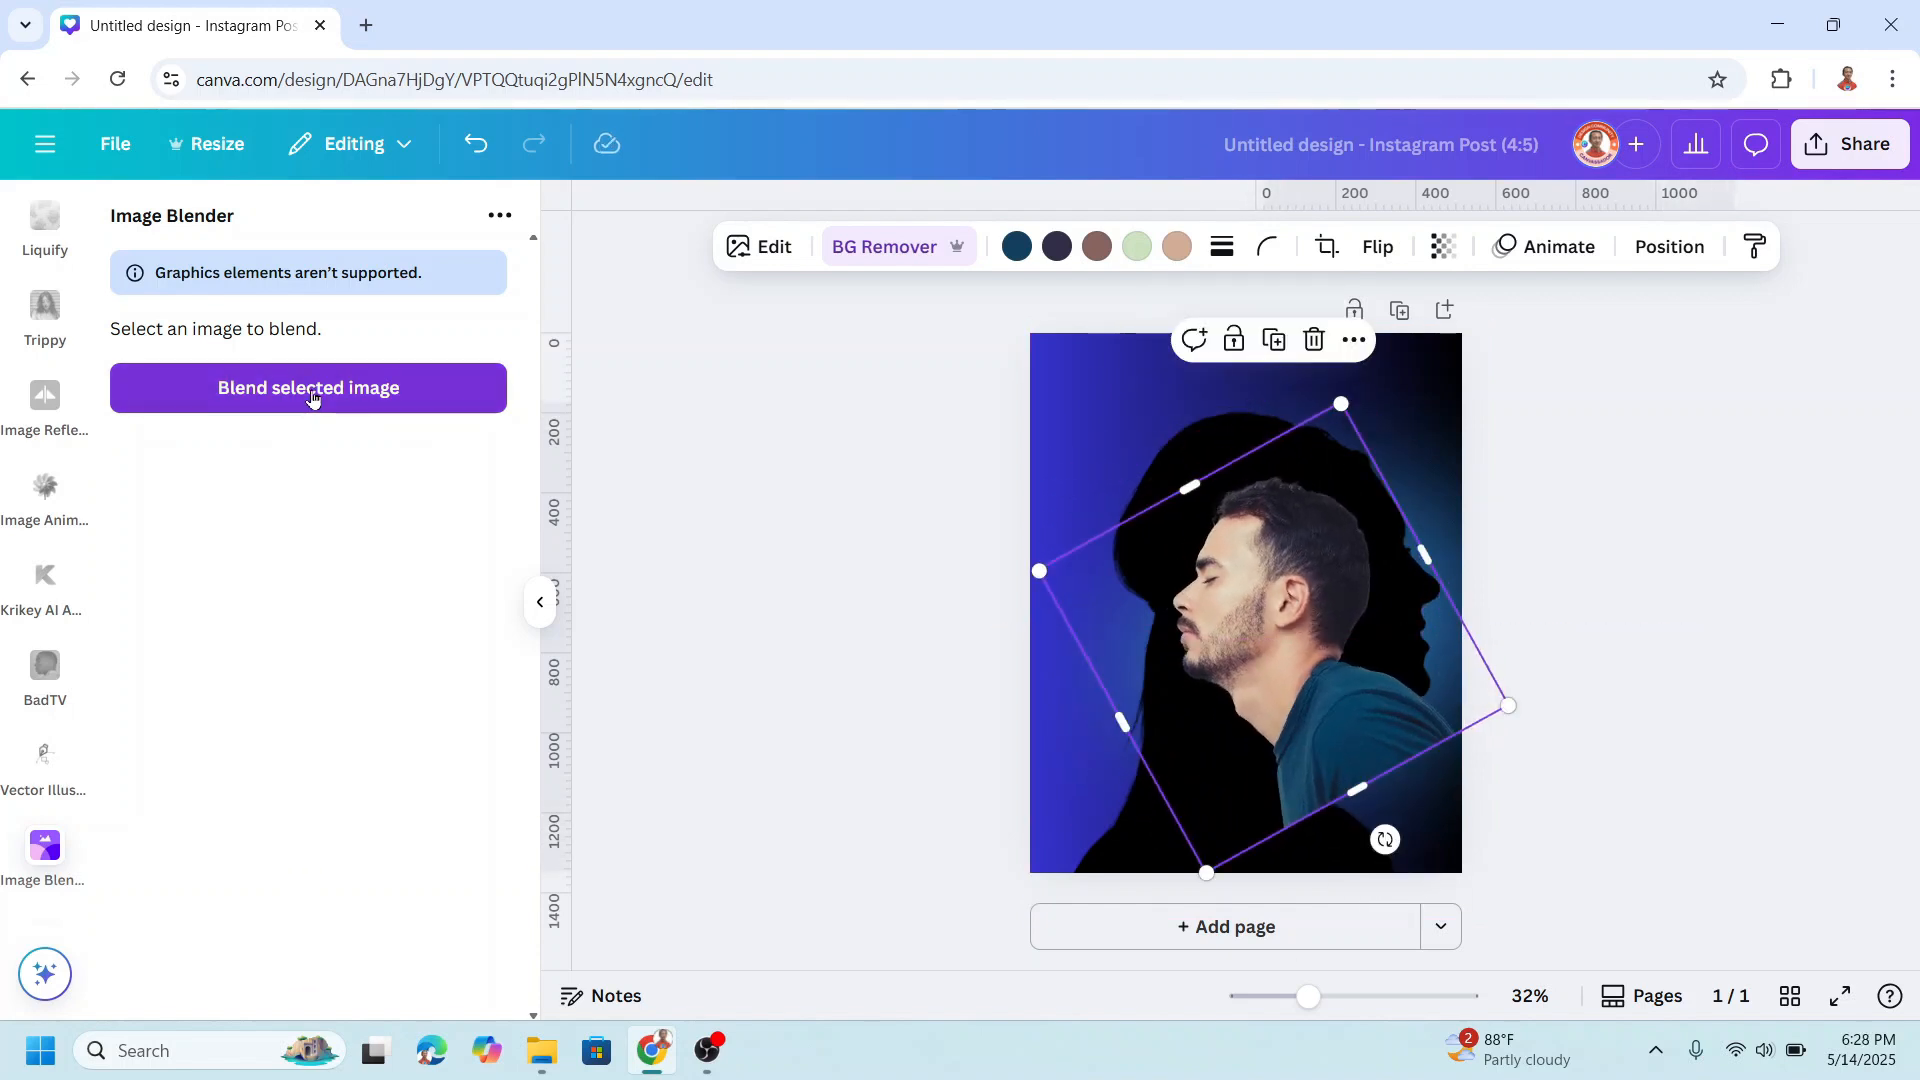
# Blend the man's portrait into the silhouette with a Linear blend at strength 50 and save it.
pyautogui.click(308, 386)
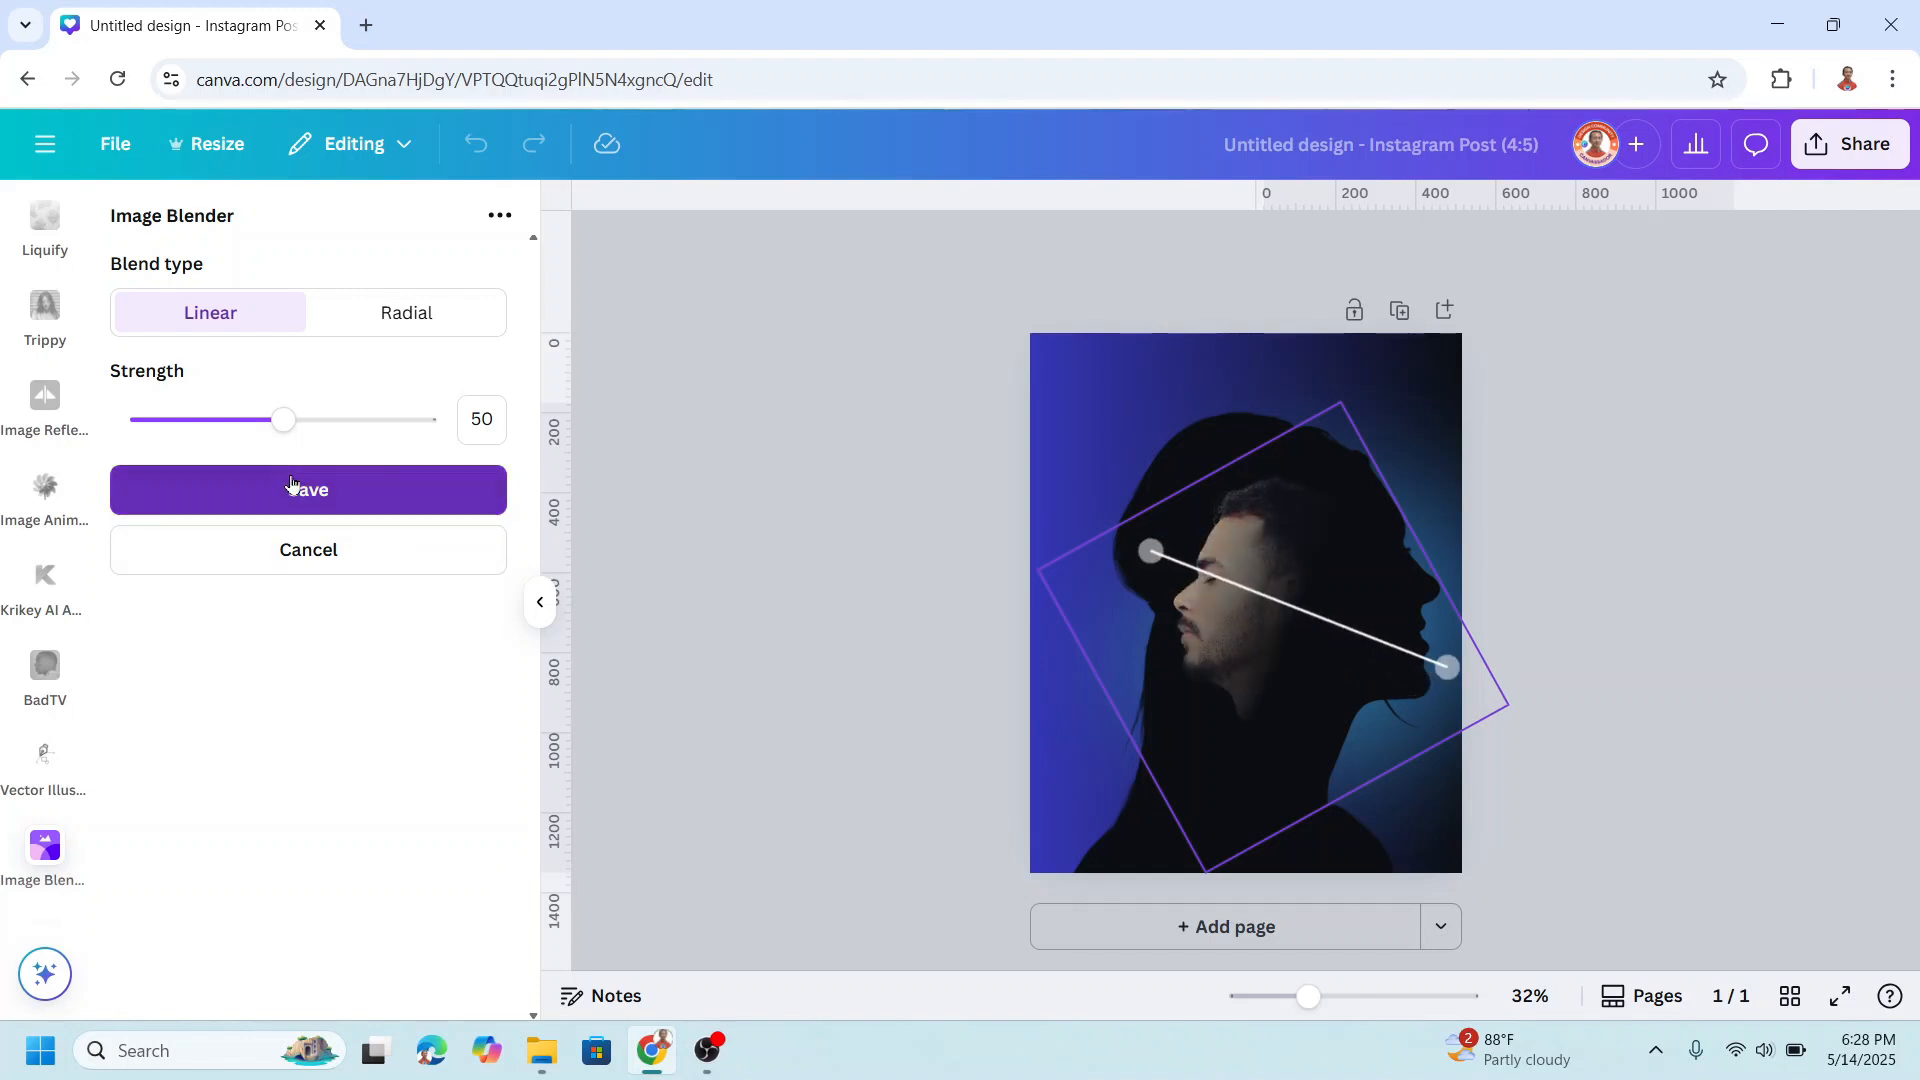
pyautogui.click(308, 487)
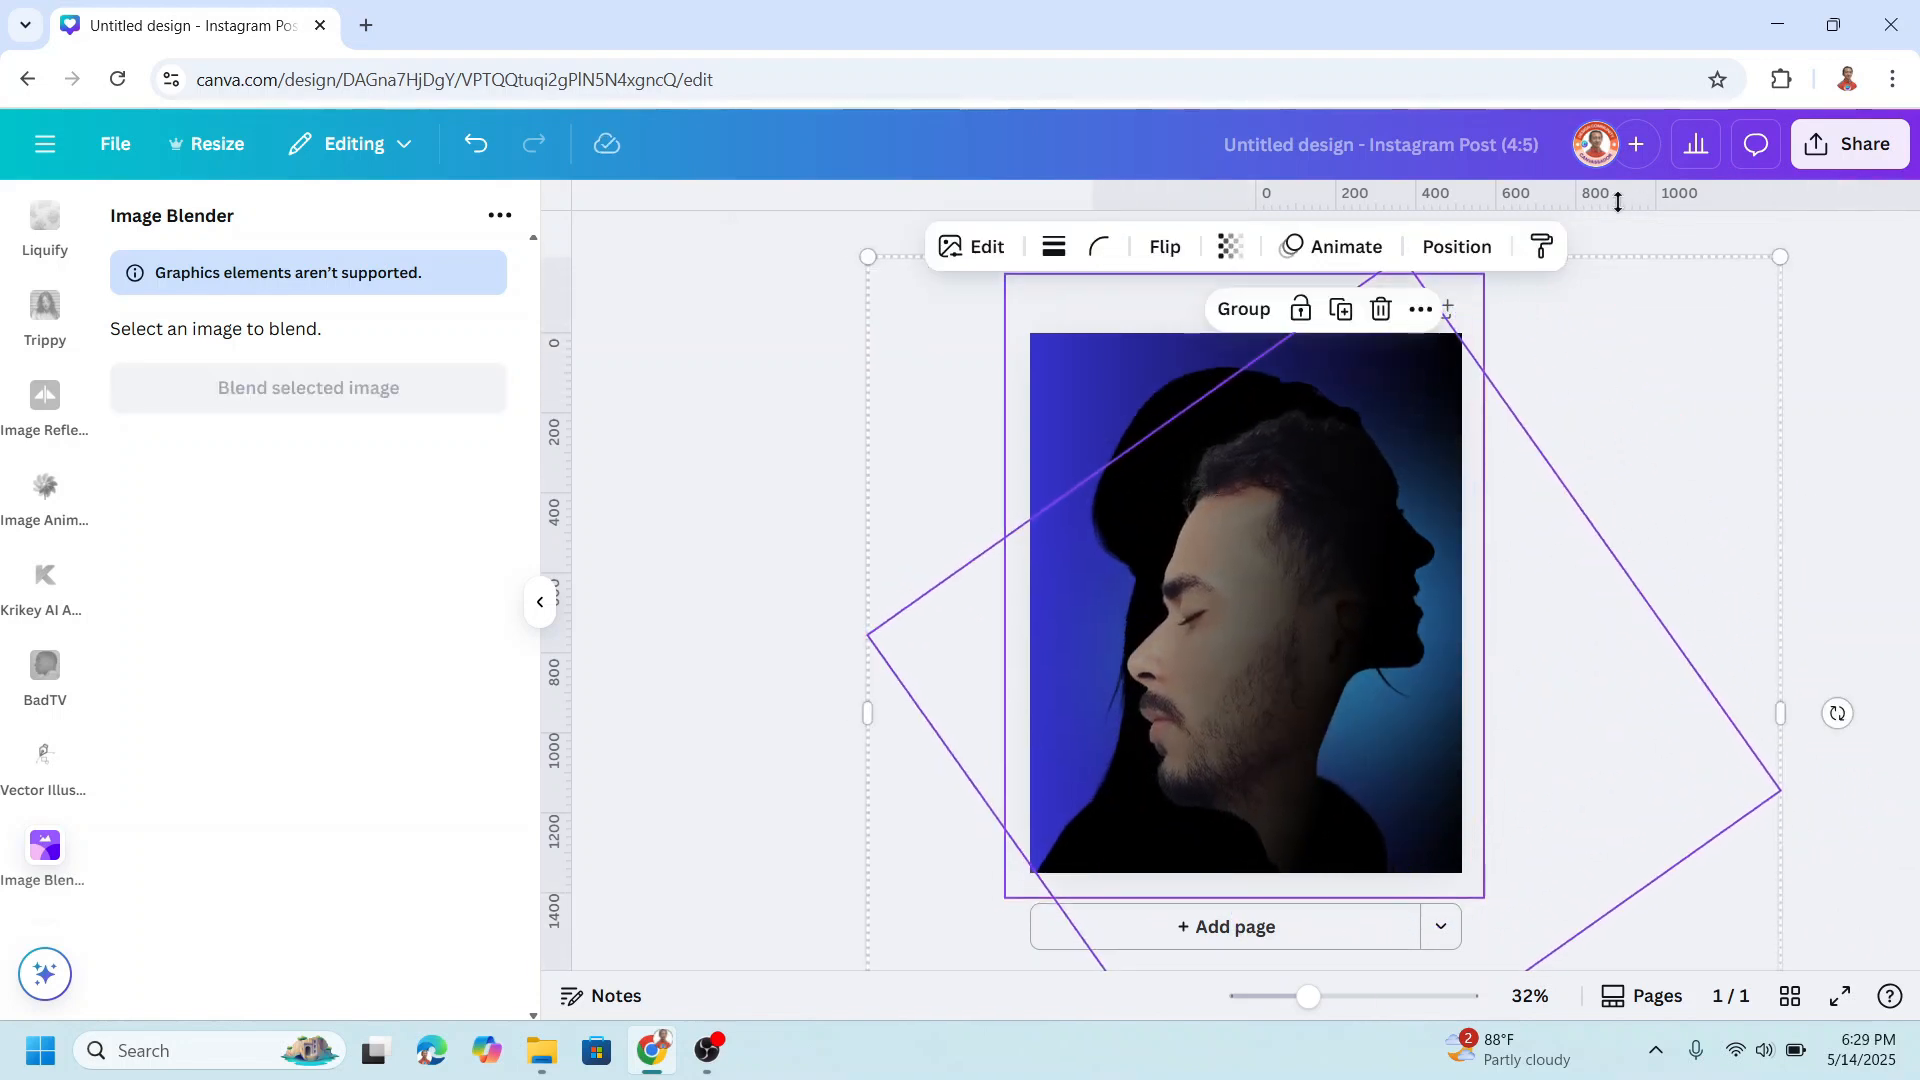
# Check the layer order, then bring up the download settings for a 1,080×1,350 px PNG export.
pyautogui.click(1456, 246)
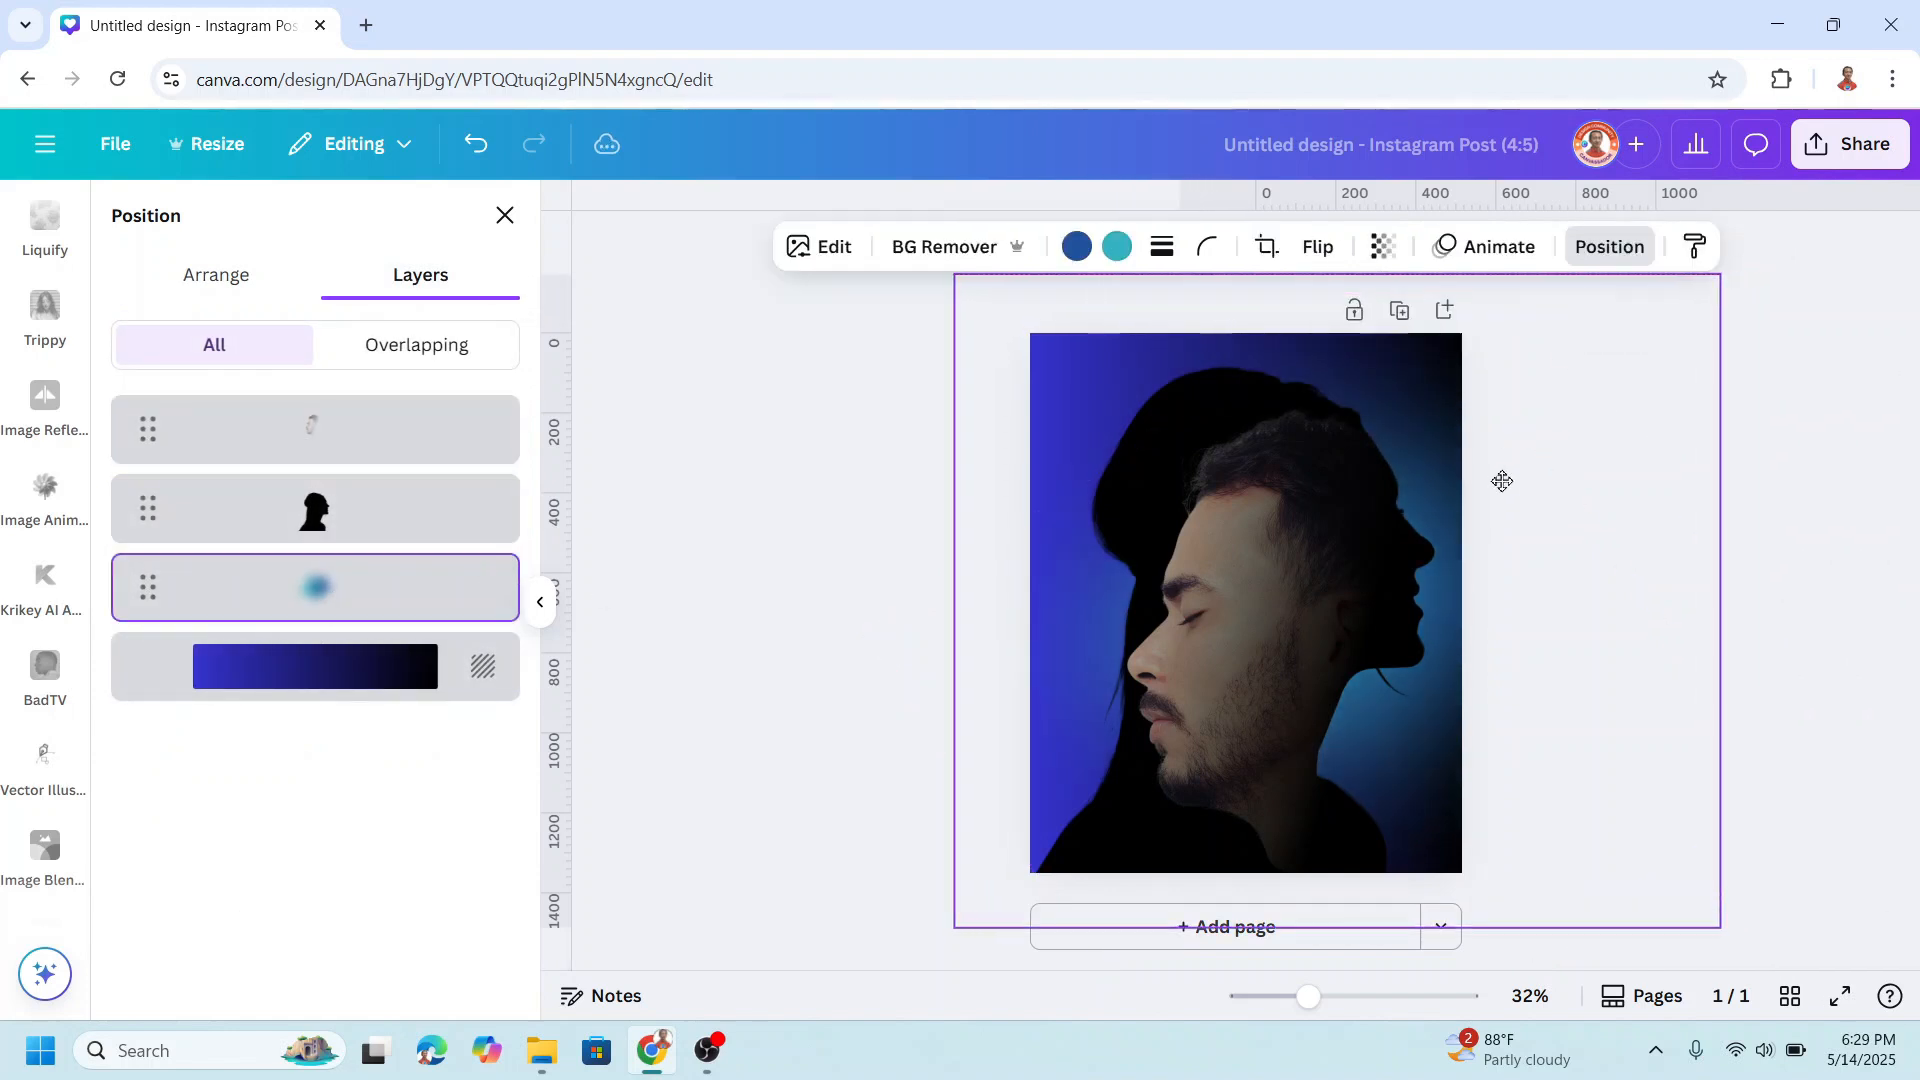
pyautogui.click(44, 854)
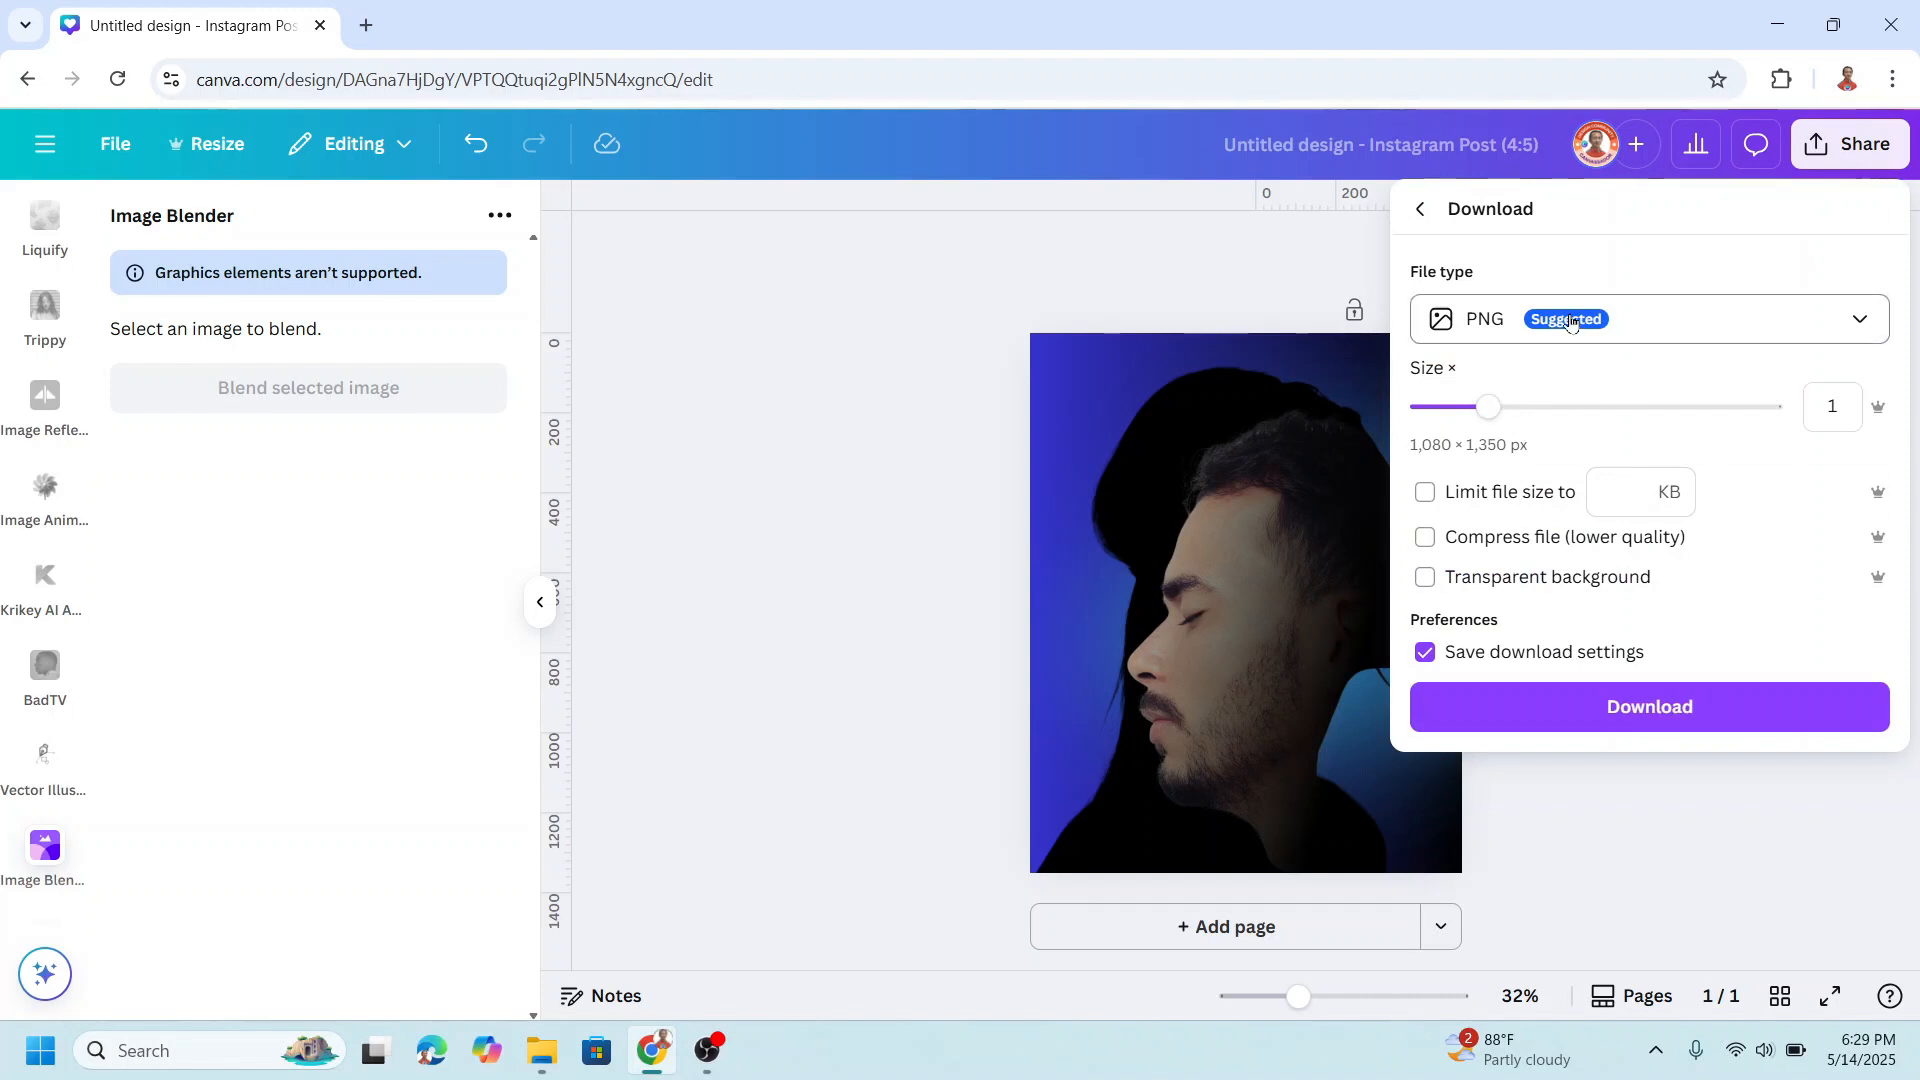
# Show the list of export file types with PNG kept as the chosen format.
pyautogui.click(1646, 318)
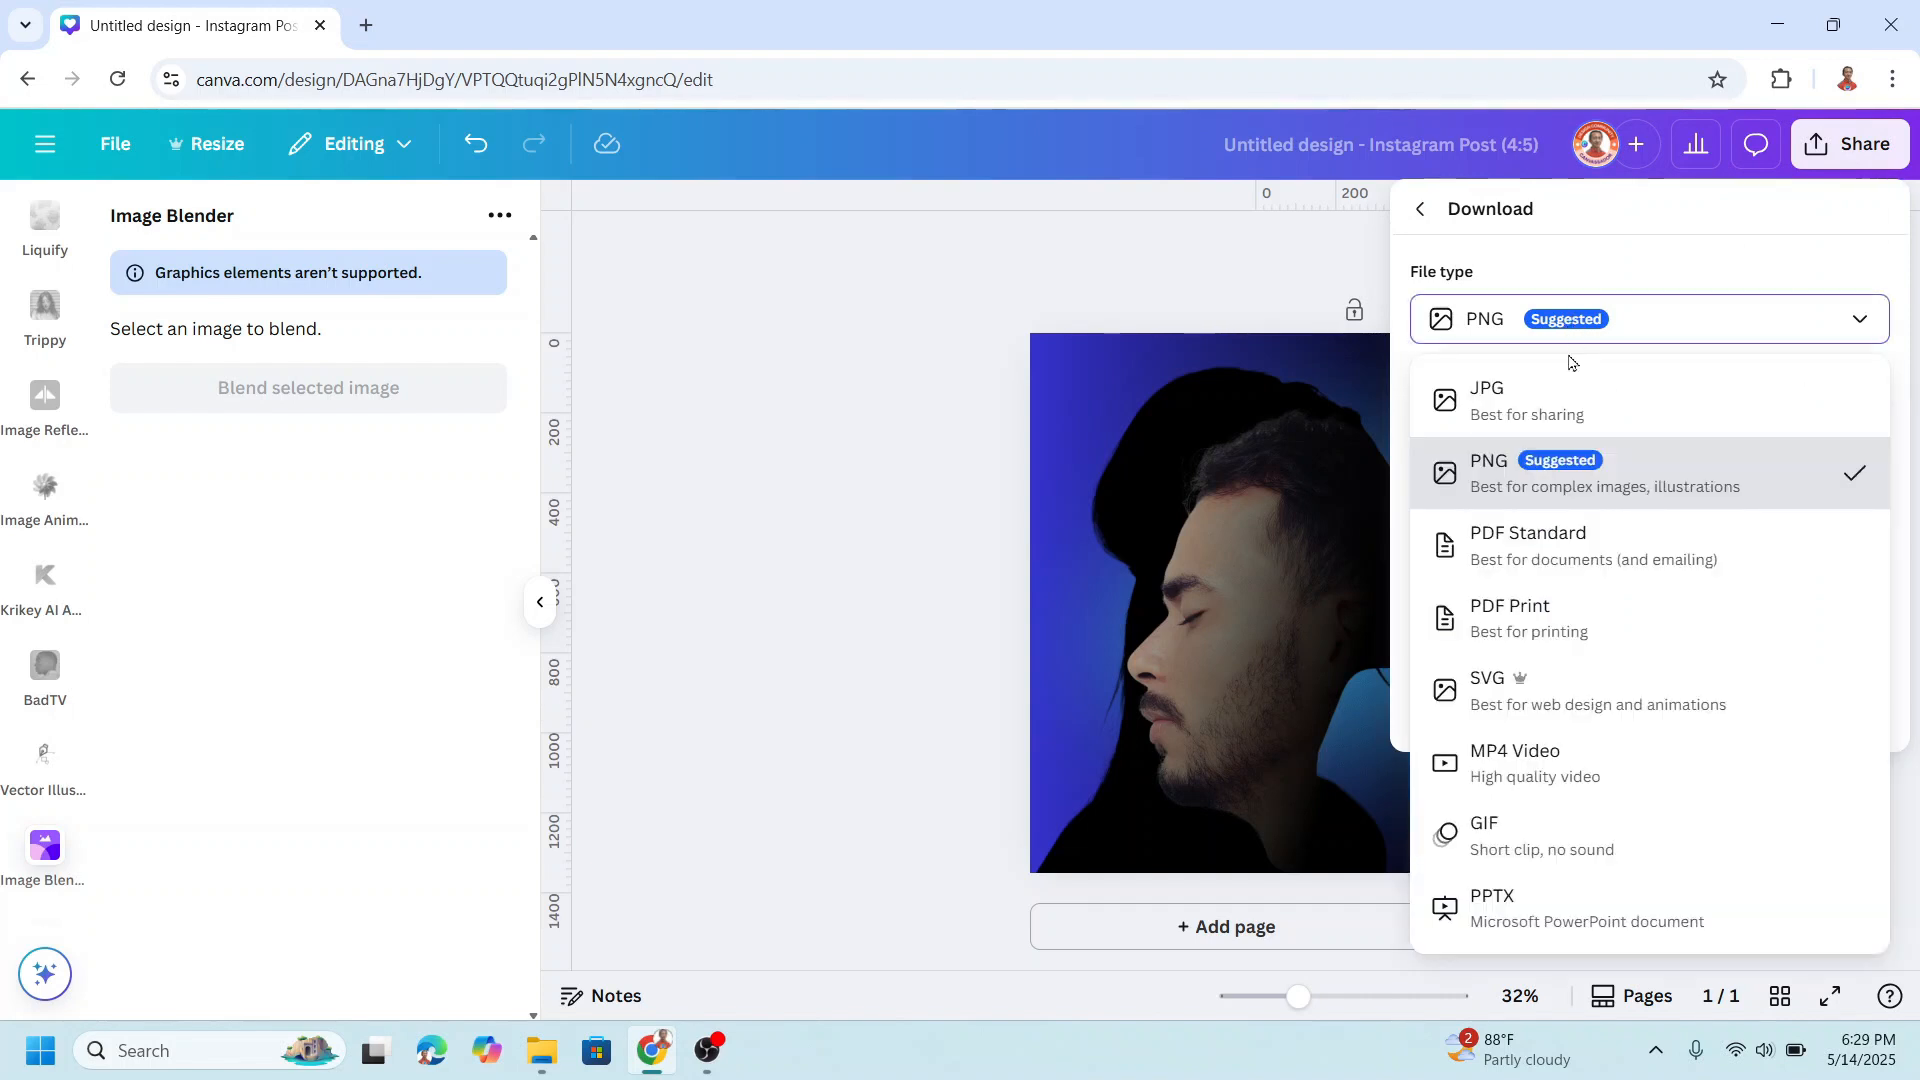
pyautogui.moveTo(1640, 250)
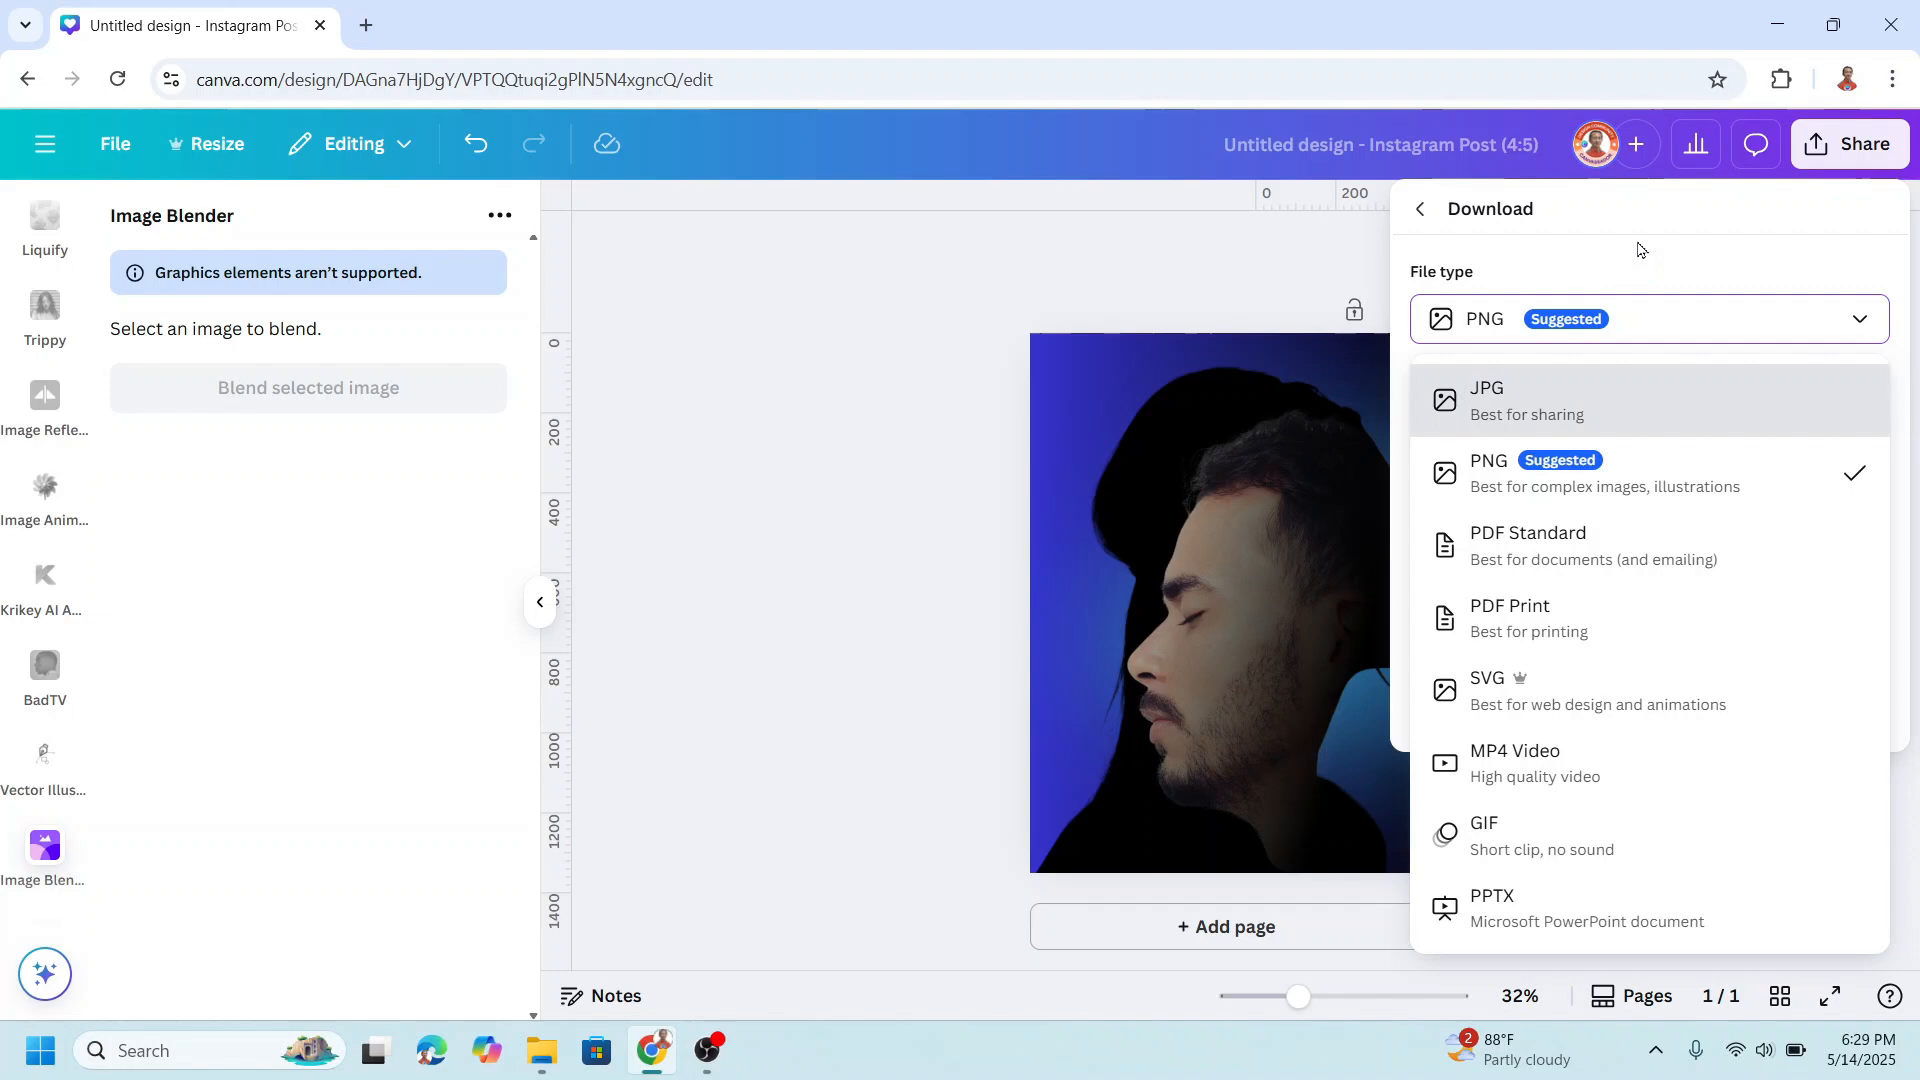